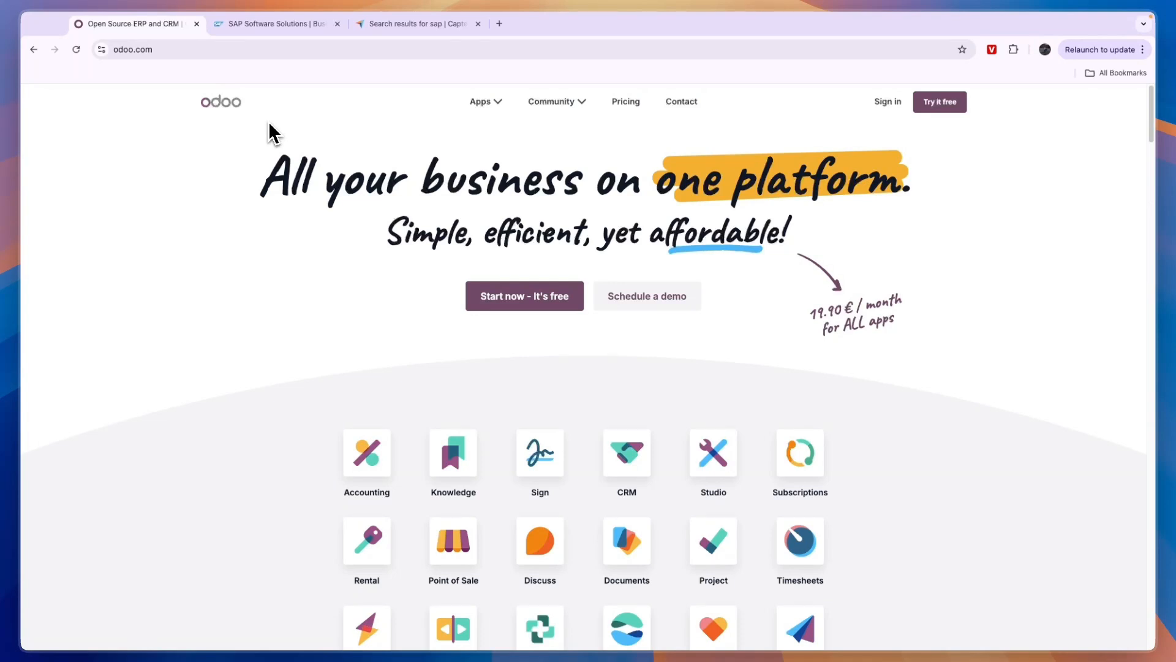
# - Switch from the Odoo homepage to the SAP Software Solutions tab
pyautogui.click(274, 23)
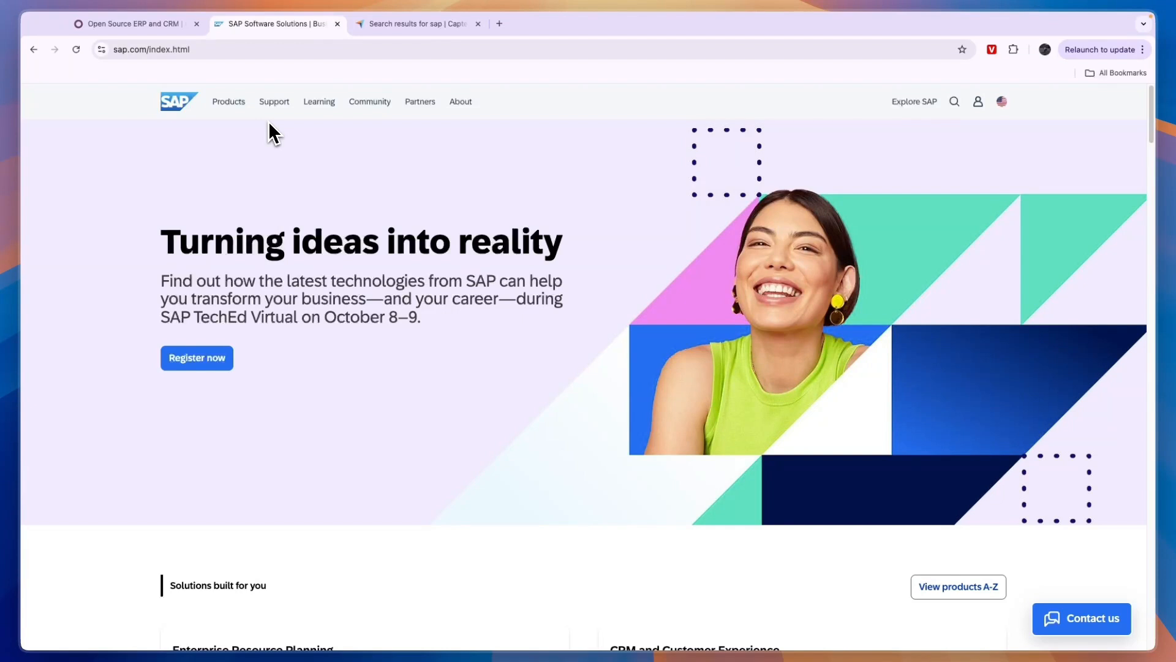
pyautogui.moveTo(66, 189)
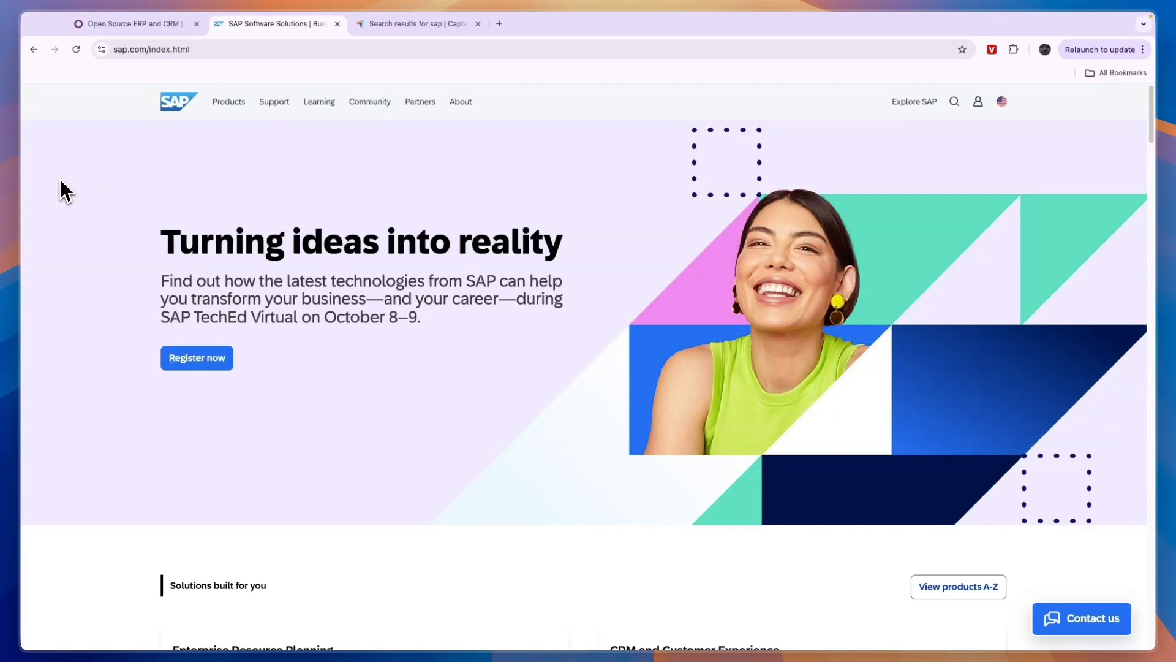
pyautogui.moveTo(94, 221)
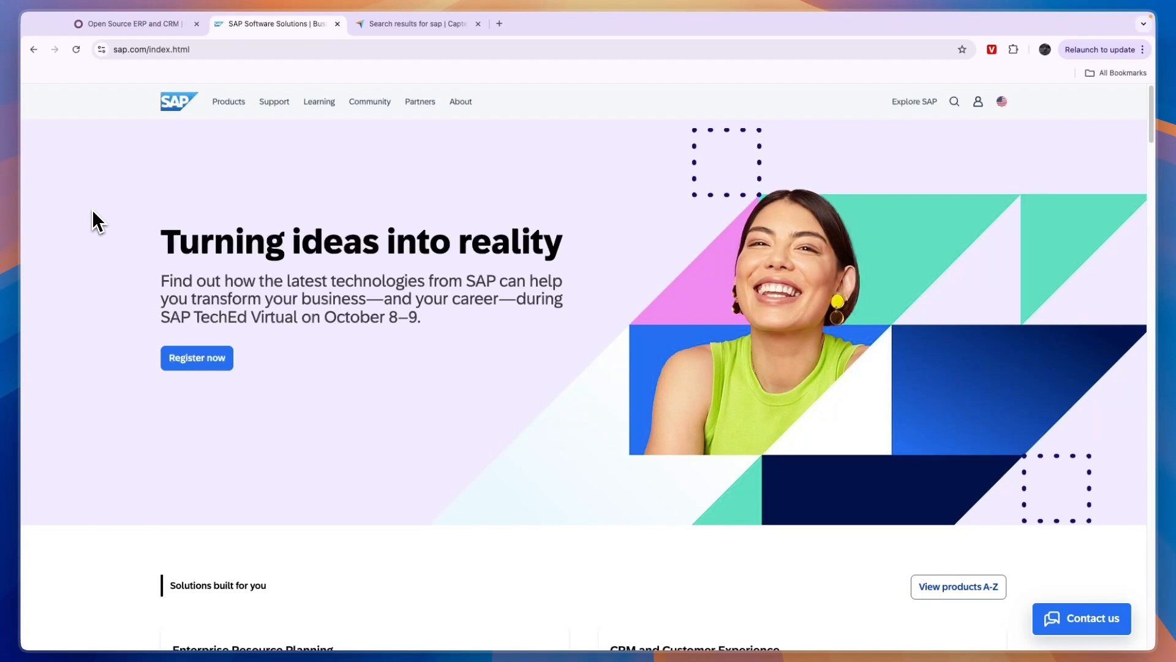
# - Open SAP's Products menu listing offerings by category, industry and technology platform
pyautogui.click(228, 101)
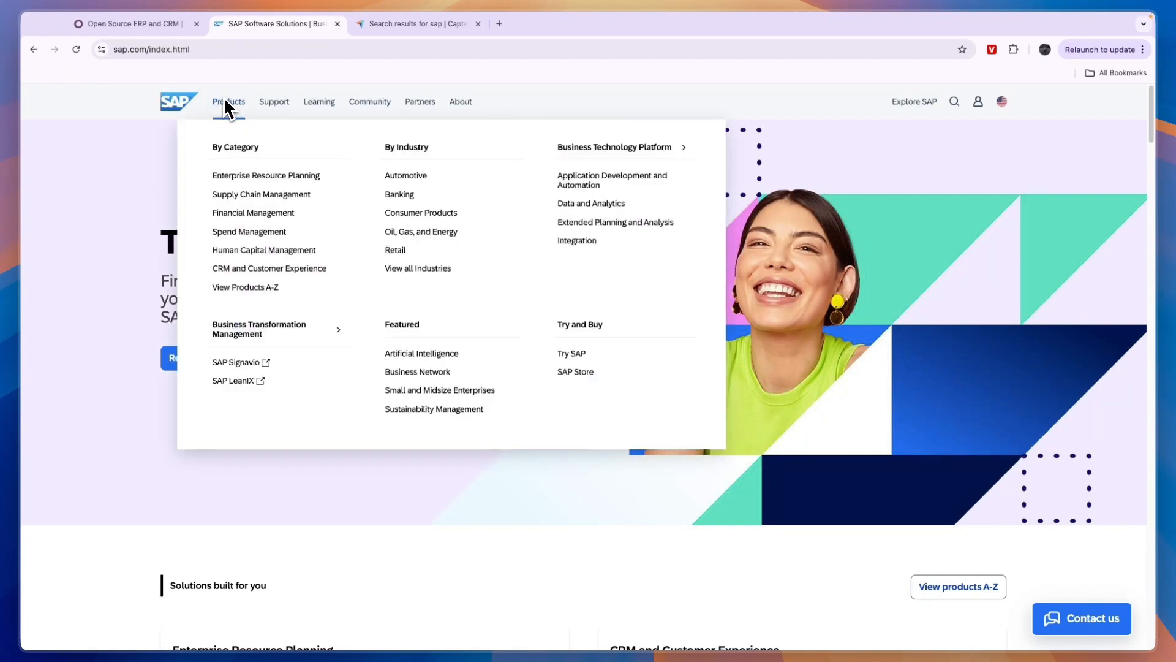
pyautogui.moveTo(258, 247)
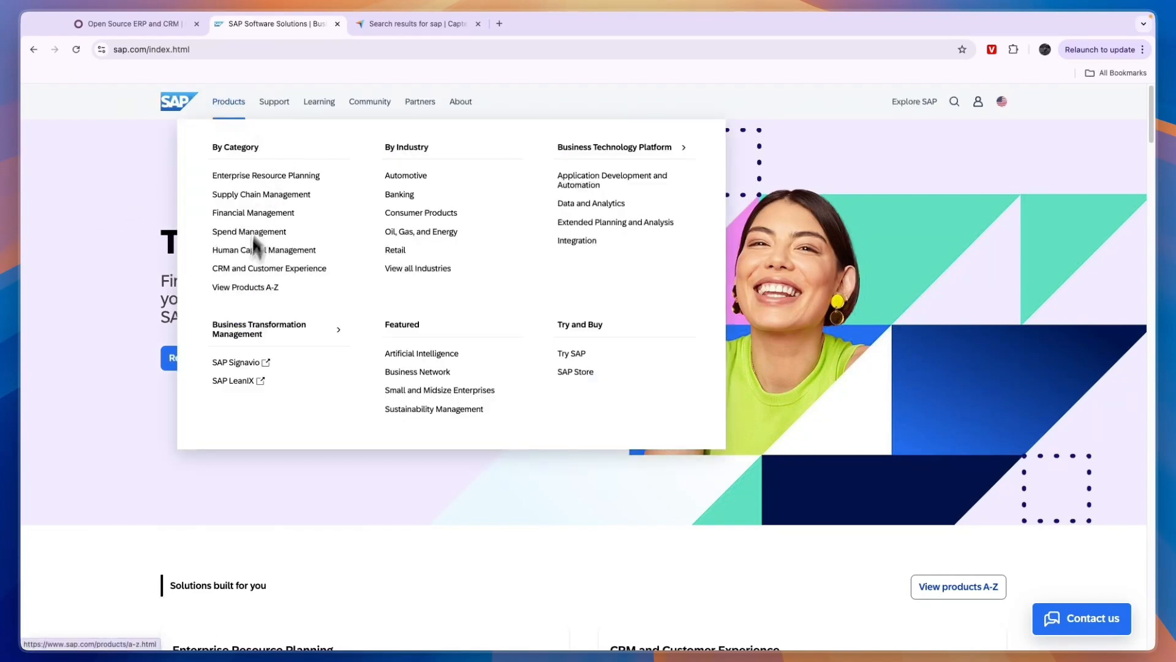
pyautogui.moveTo(265, 174)
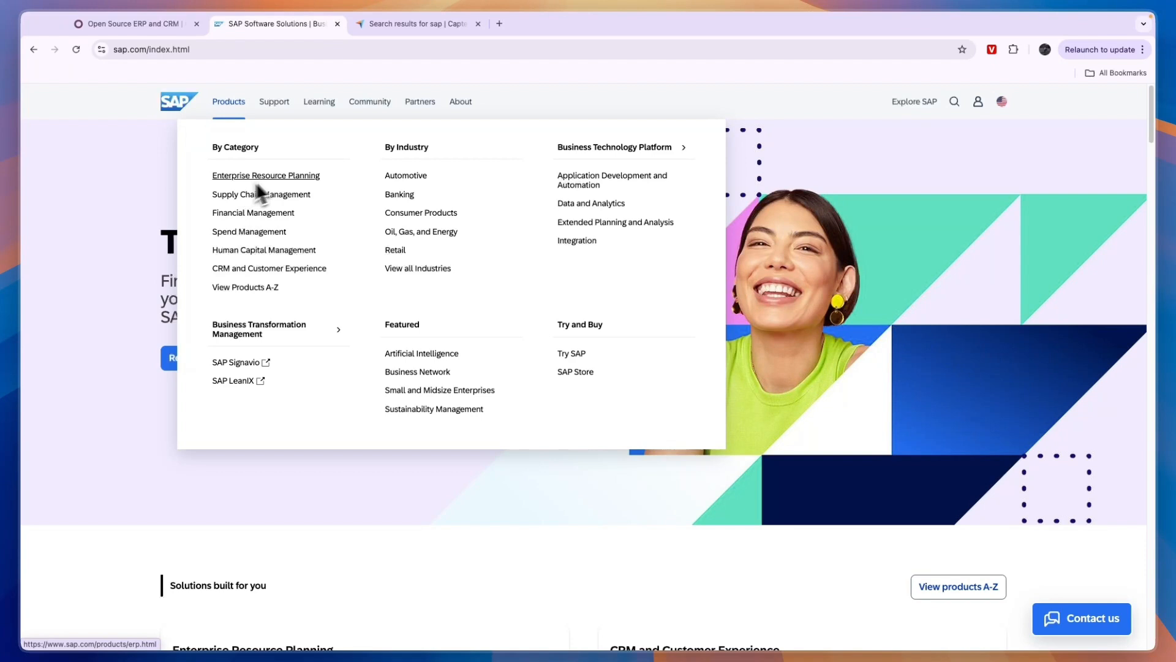
pyautogui.moveTo(304, 185)
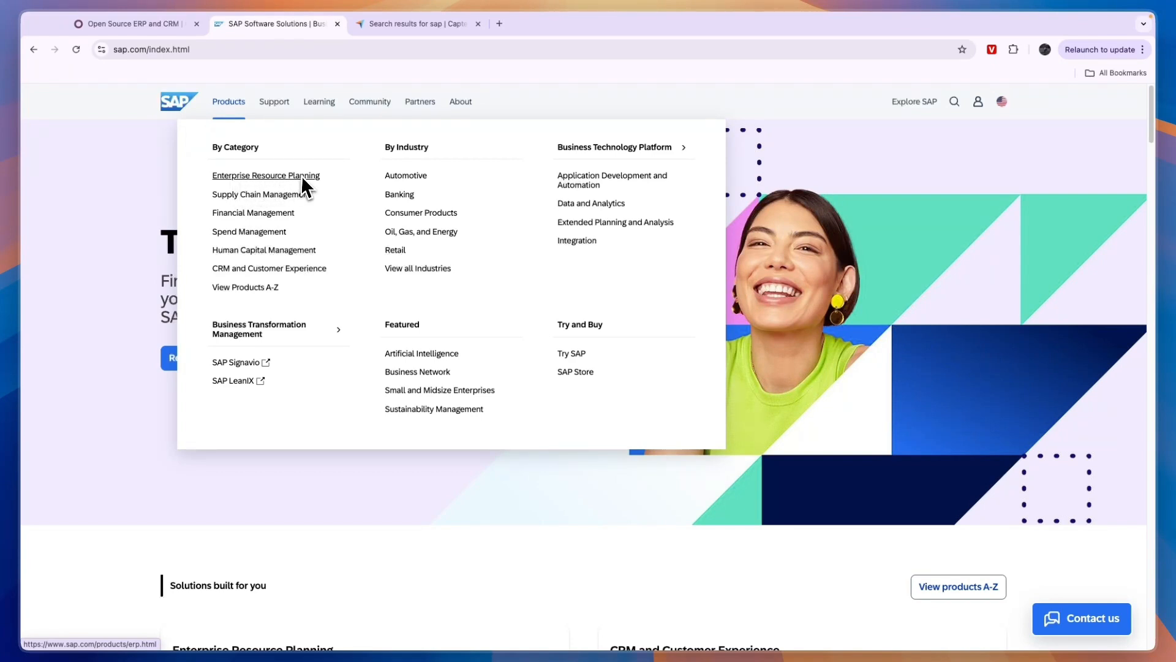
pyautogui.moveTo(268, 201)
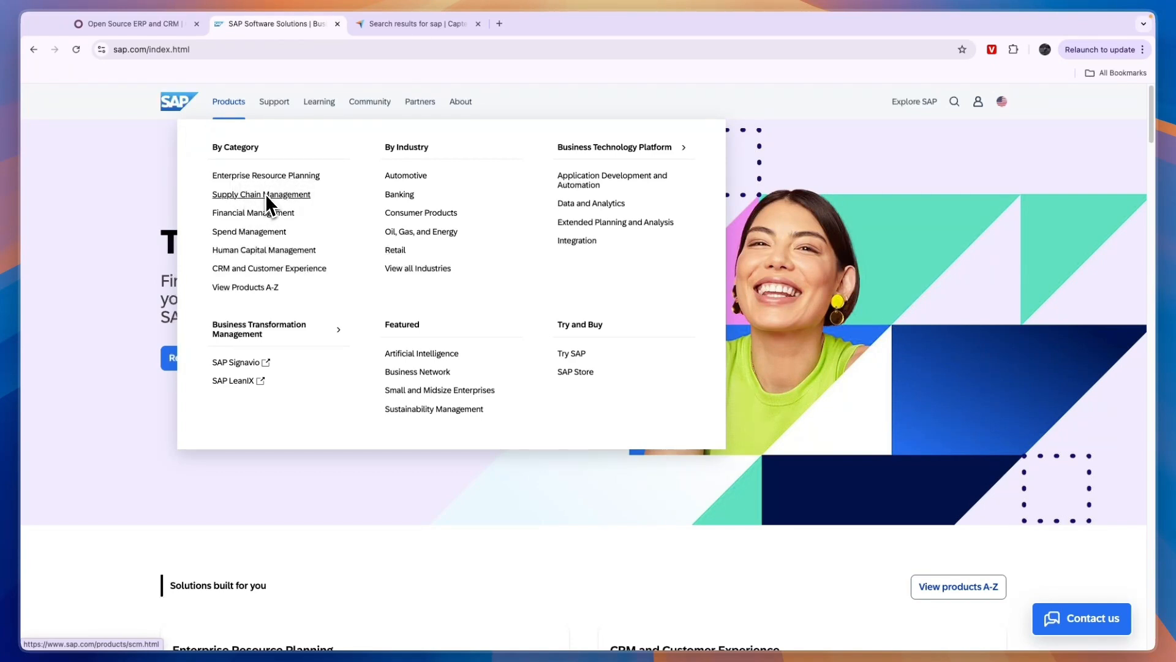
pyautogui.moveTo(249, 231)
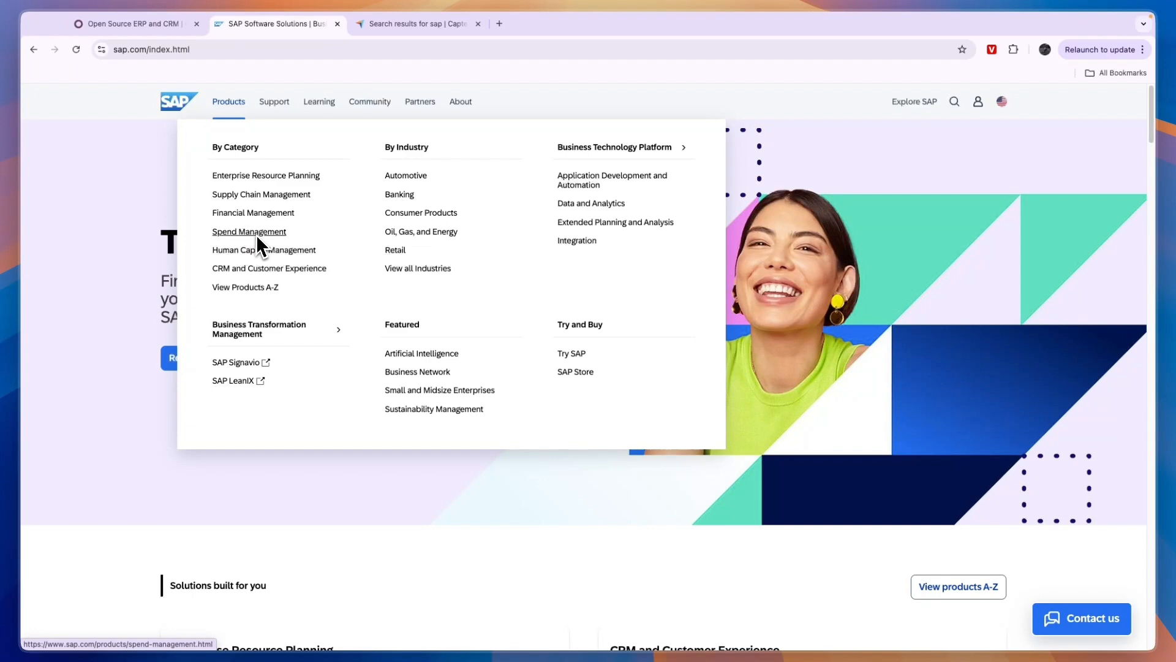
pyautogui.moveTo(263, 249)
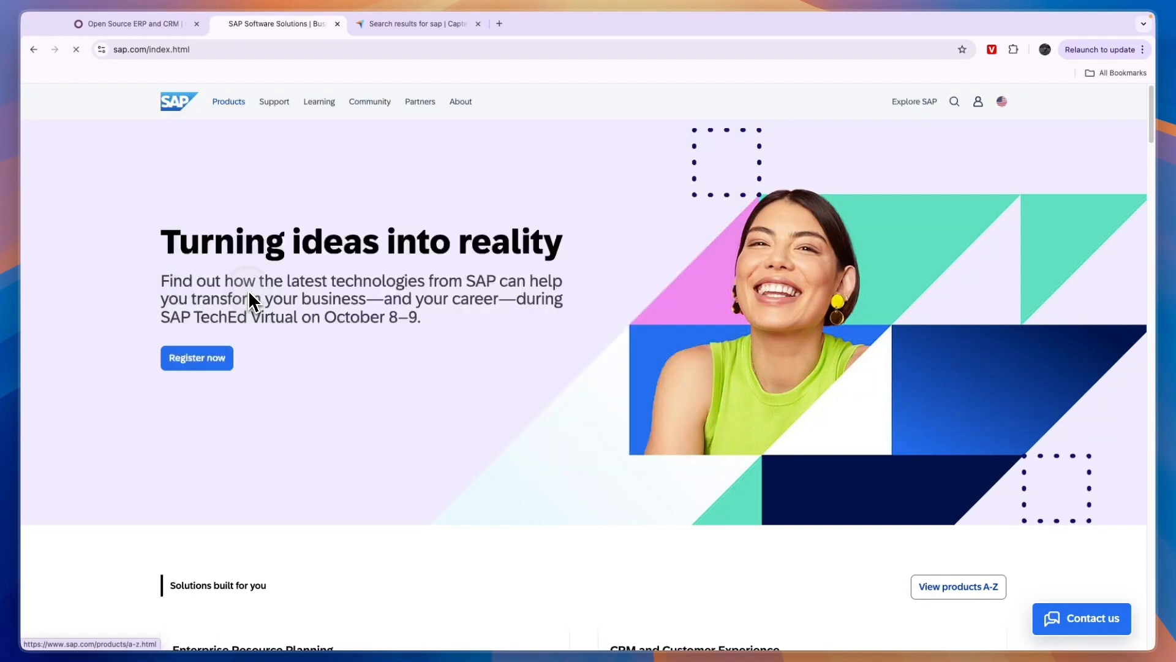
pyautogui.click(958, 587)
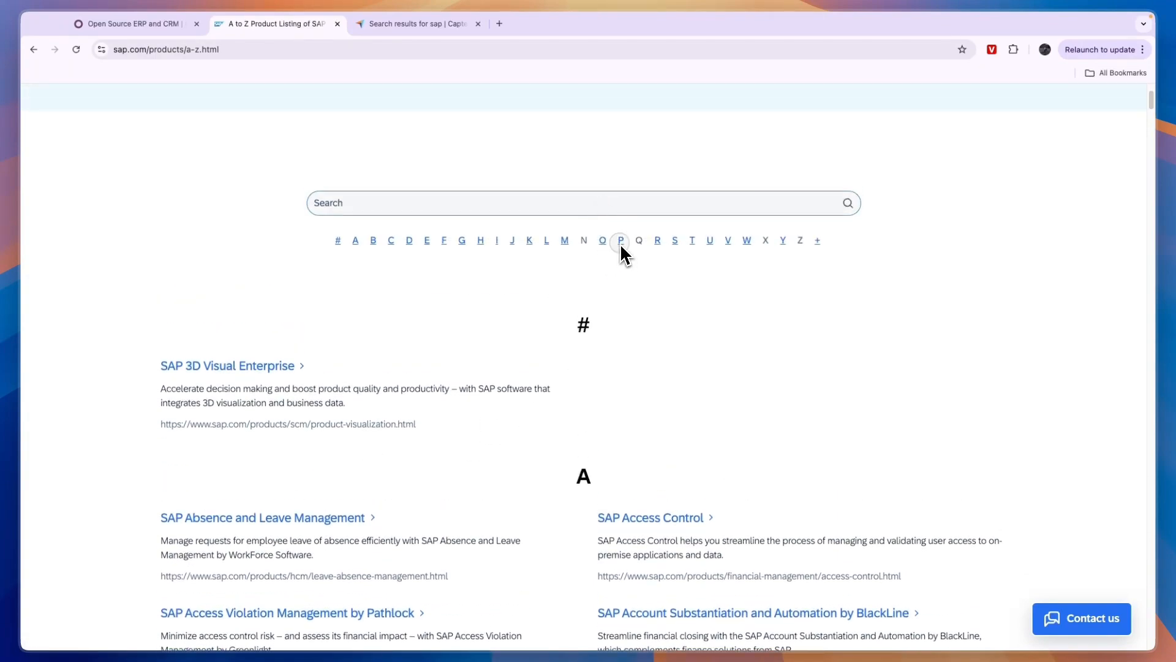
pyautogui.click(621, 240)
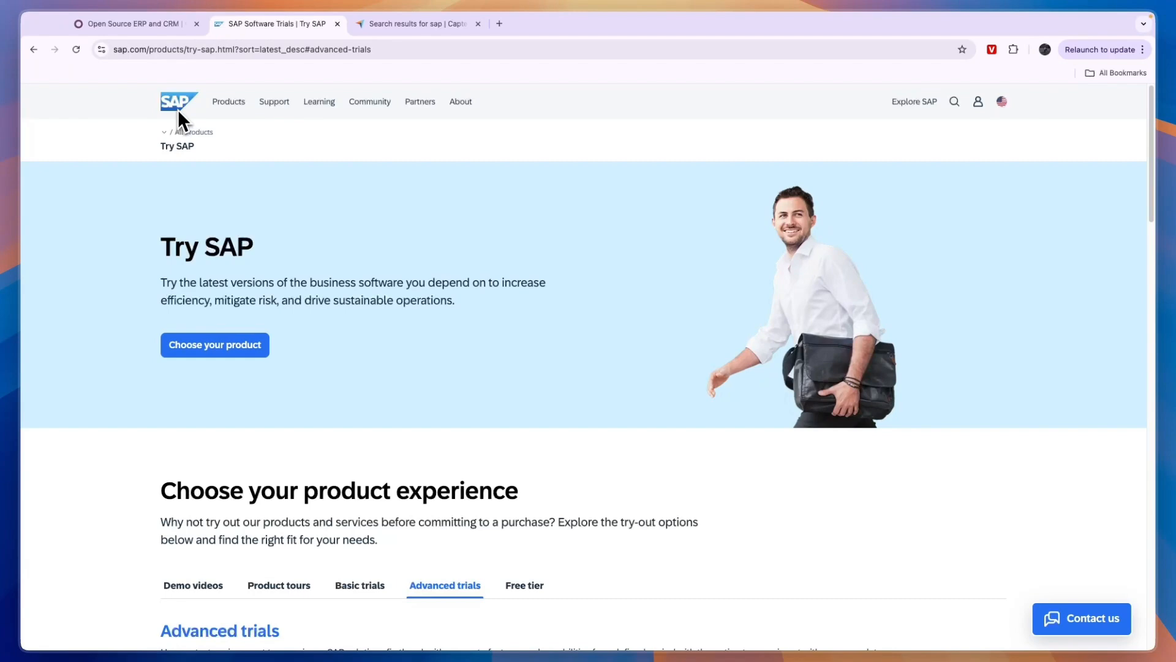
pyautogui.click(179, 101)
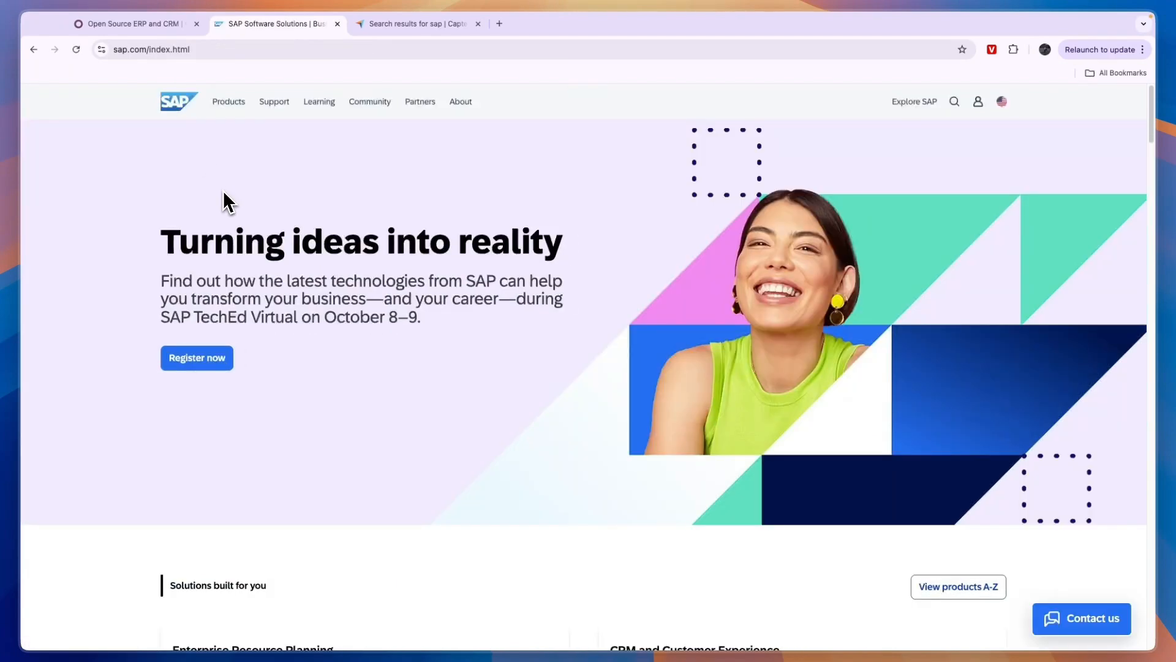
pyautogui.scroll(-3)
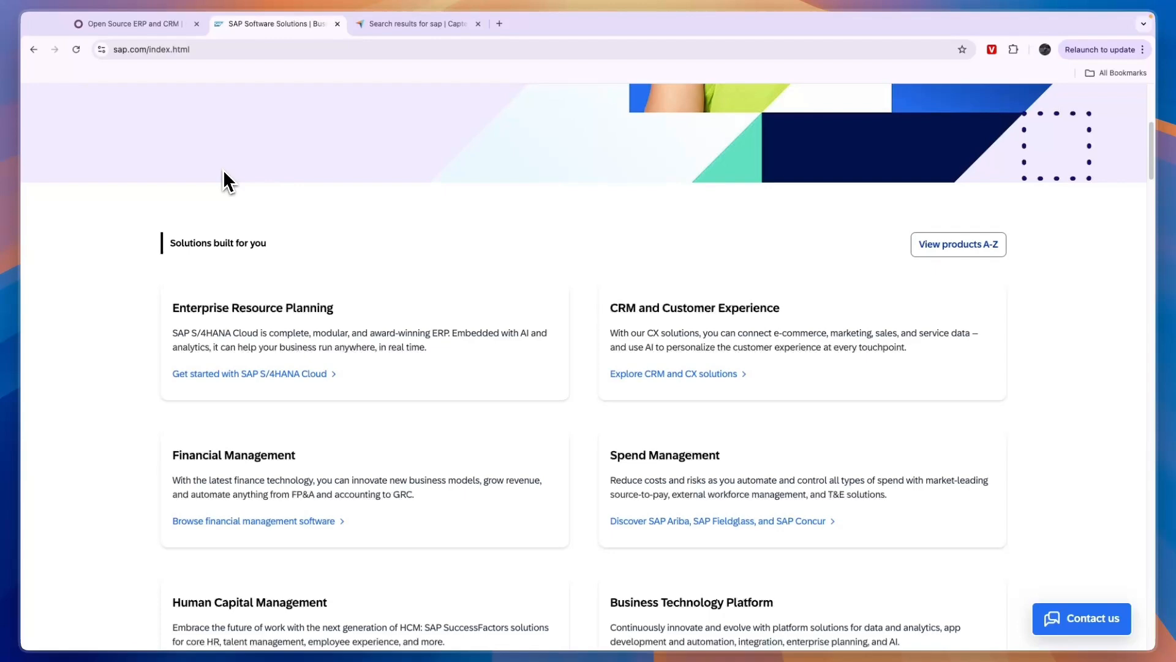
pyautogui.scroll(-3)
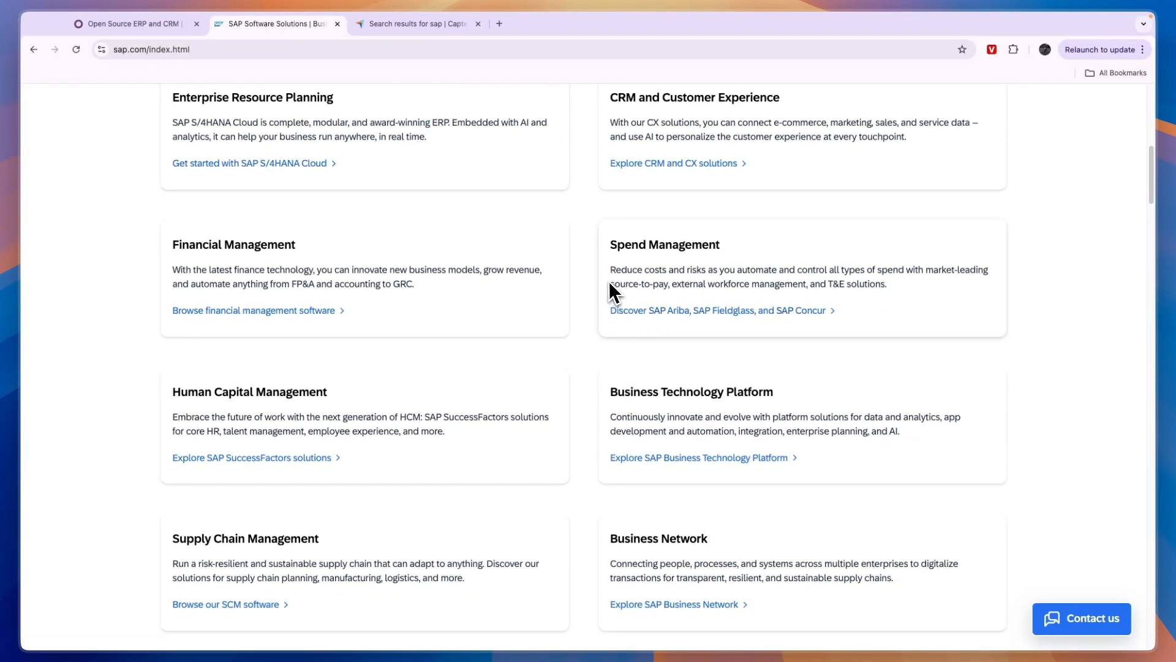
pyautogui.scroll(3)
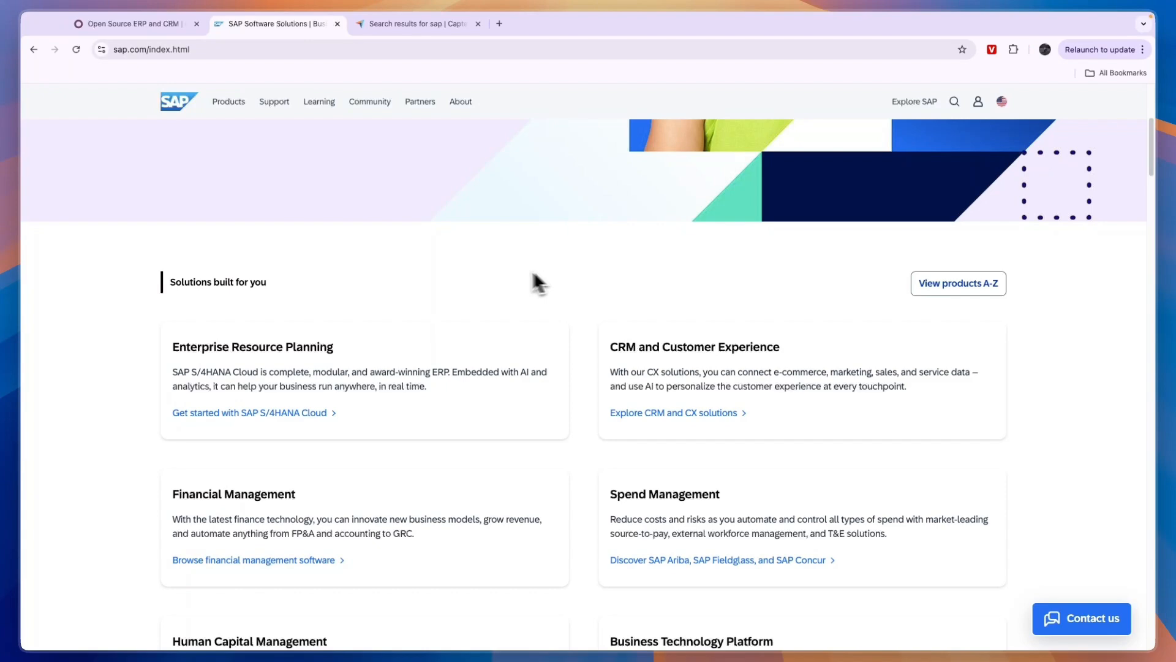
pyautogui.scroll(-3)
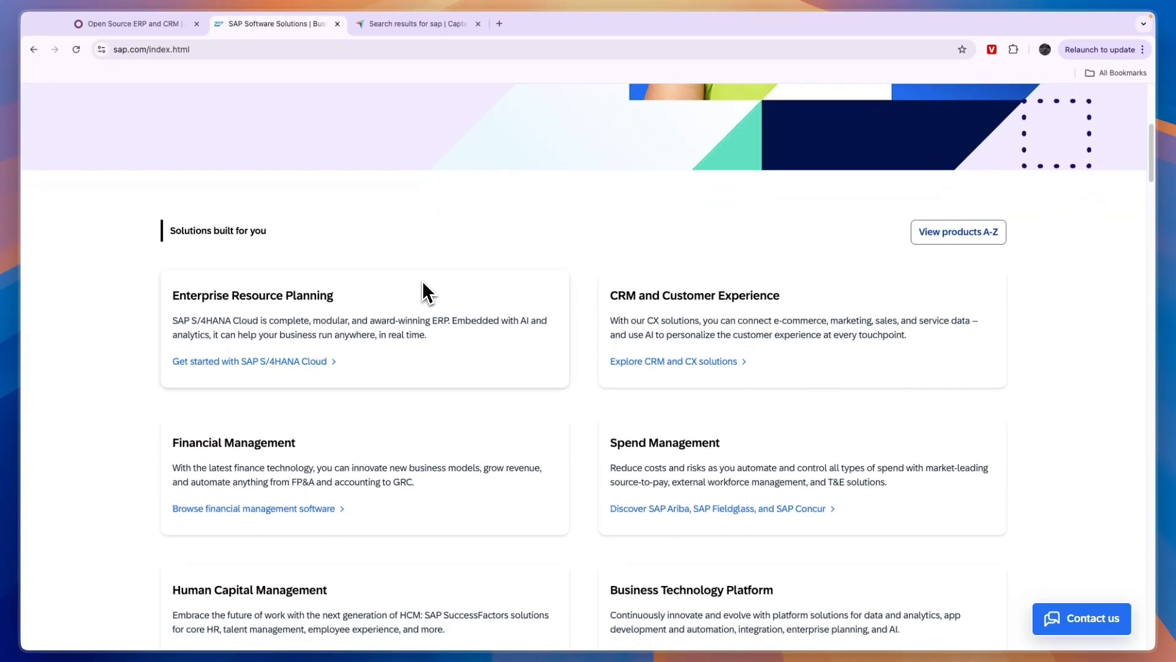
pyautogui.scroll(-3)
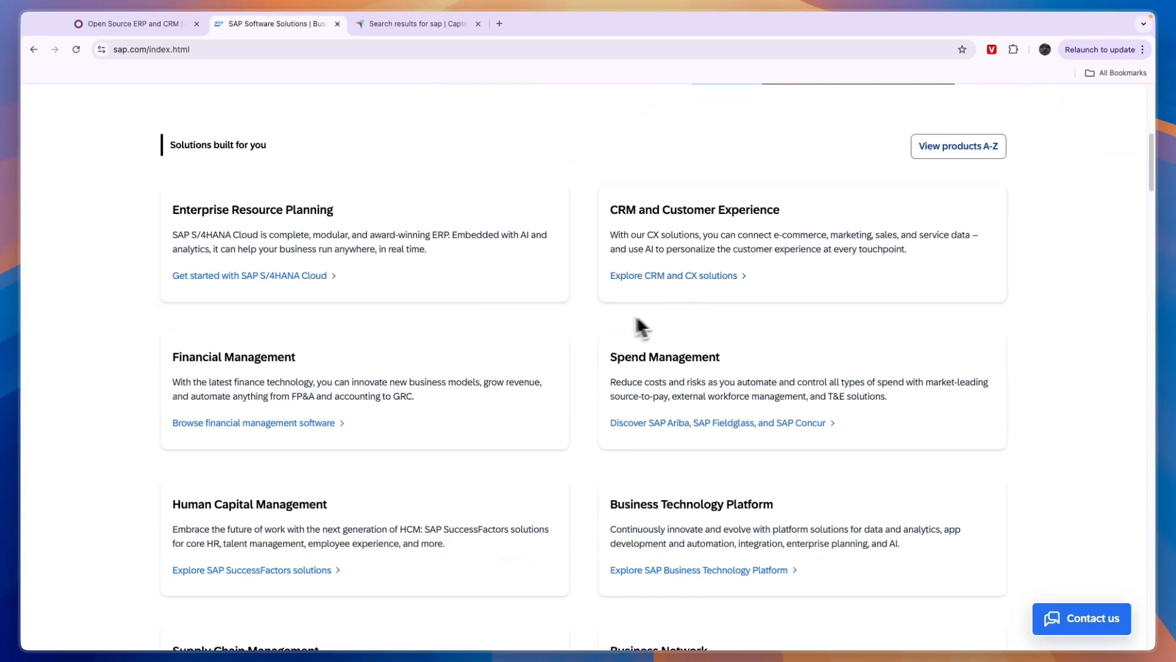
pyautogui.scroll(-3)
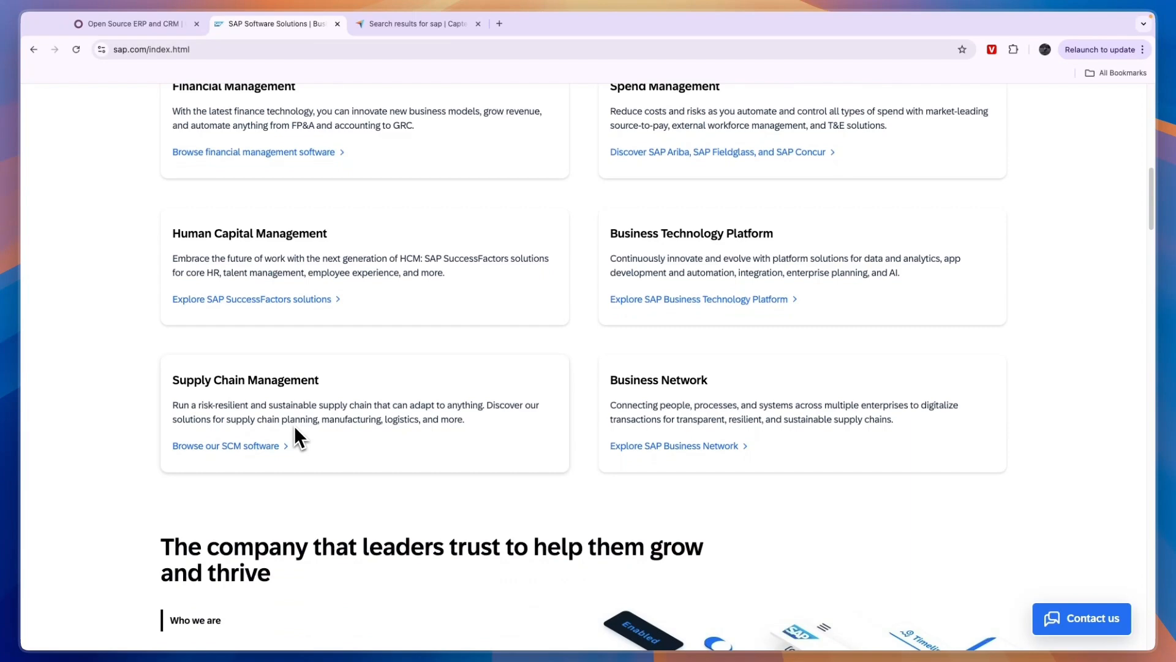
pyautogui.scroll(3)
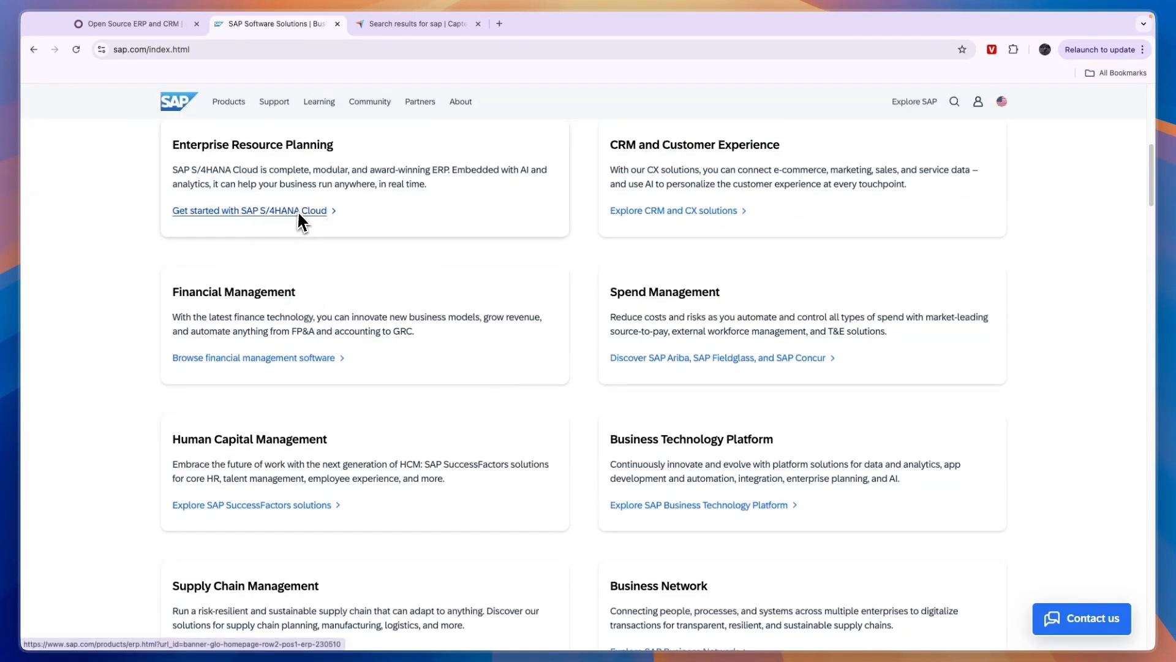
# - Open SAP's Enterprise Resource Planning page and scroll through its content
pyautogui.click(250, 210)
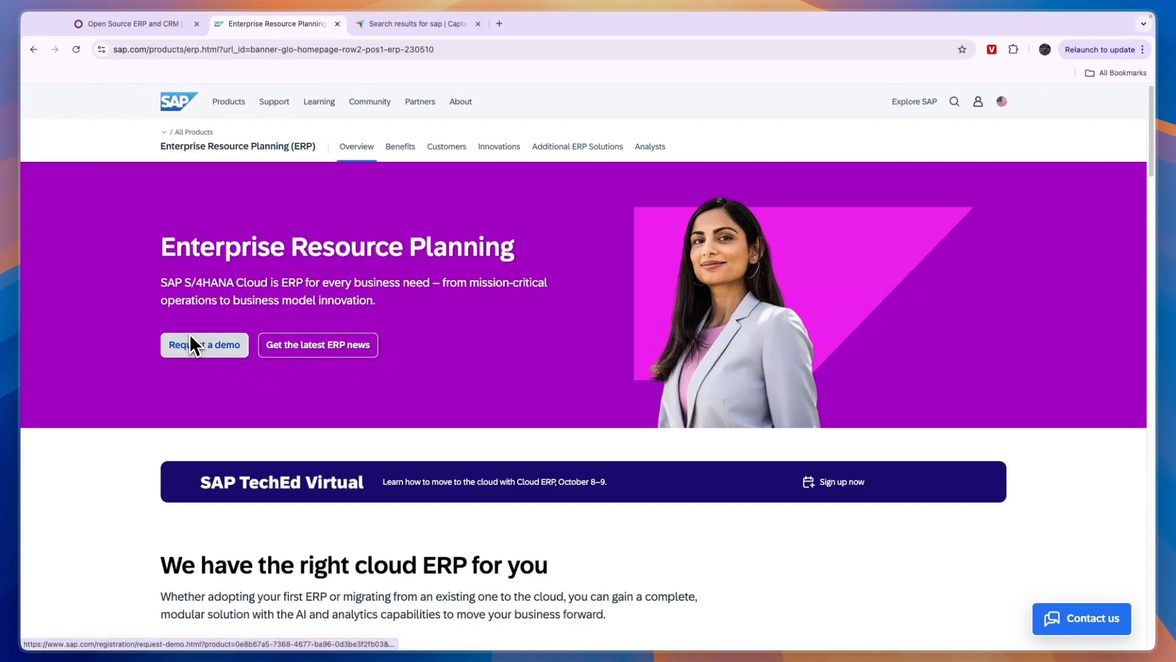
pyautogui.scroll(-3)
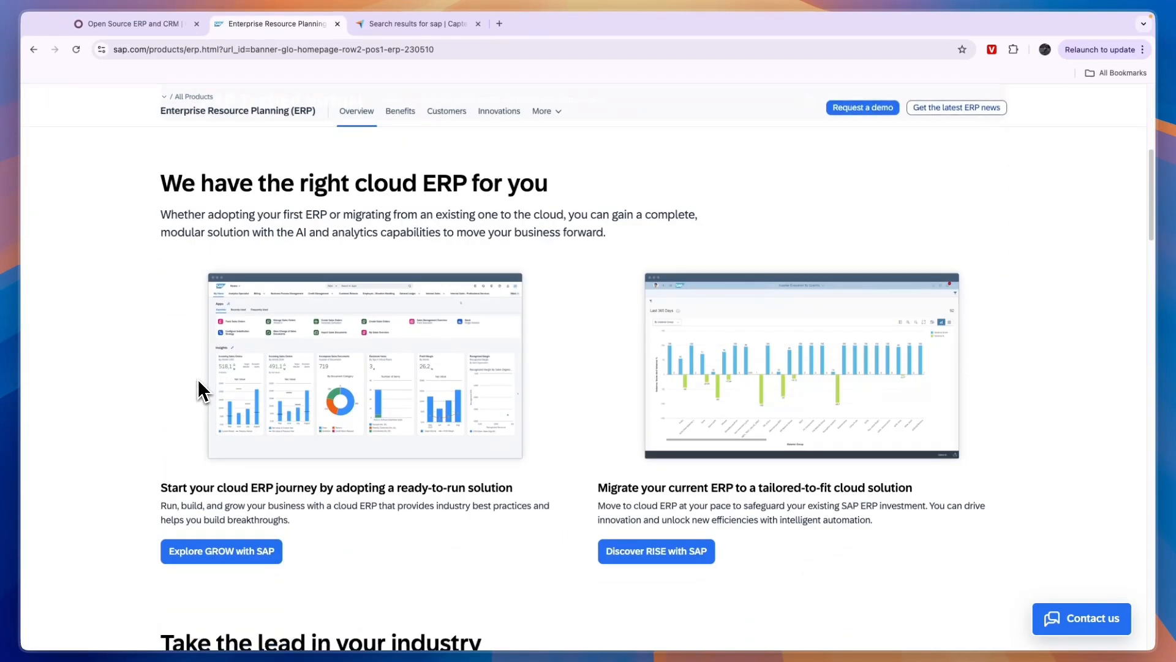
pyautogui.scroll(-3)
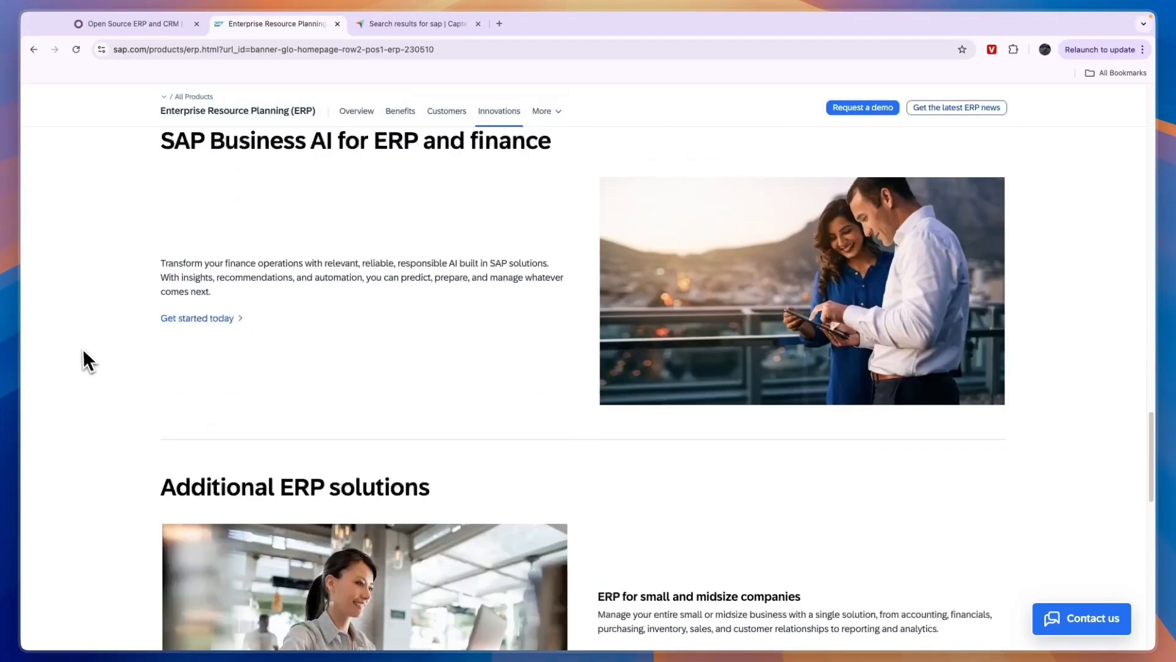
pyautogui.scroll(-3)
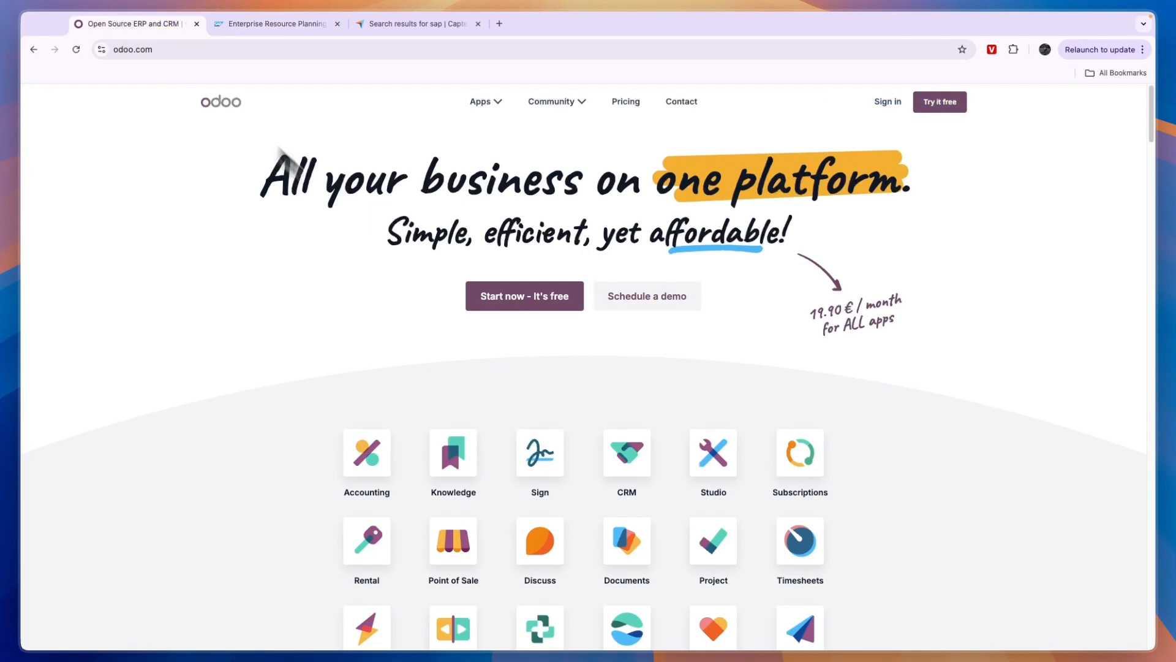
# - Scroll down the Odoo homepage and open the All Apps page
pyautogui.scroll(-3)
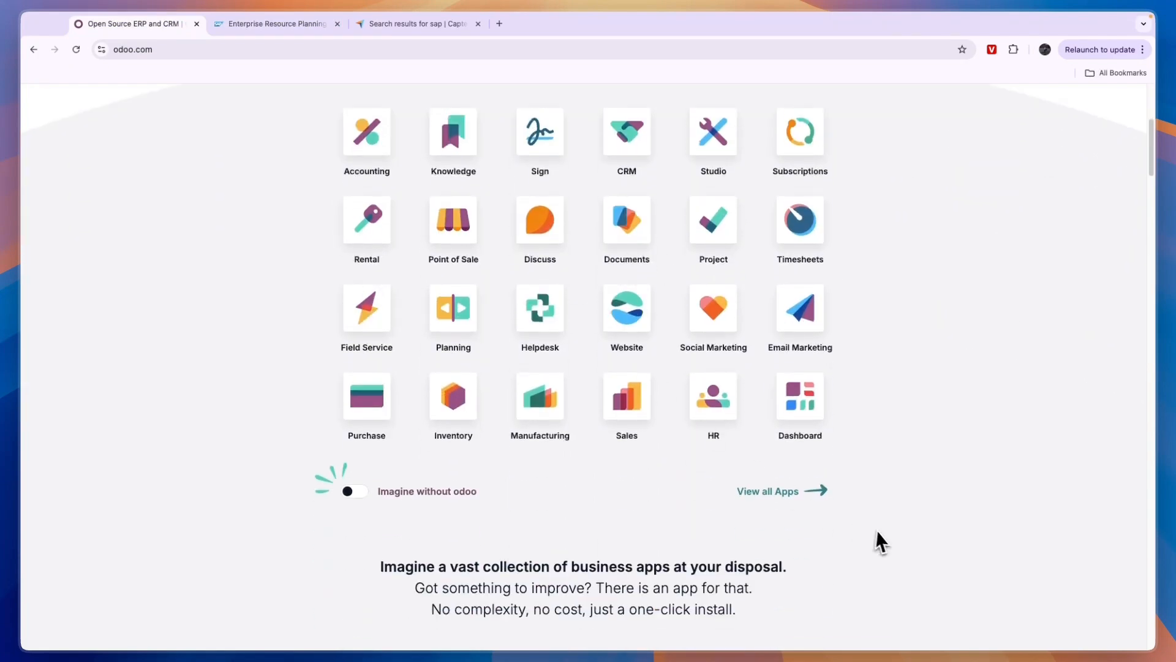
pyautogui.click(768, 491)
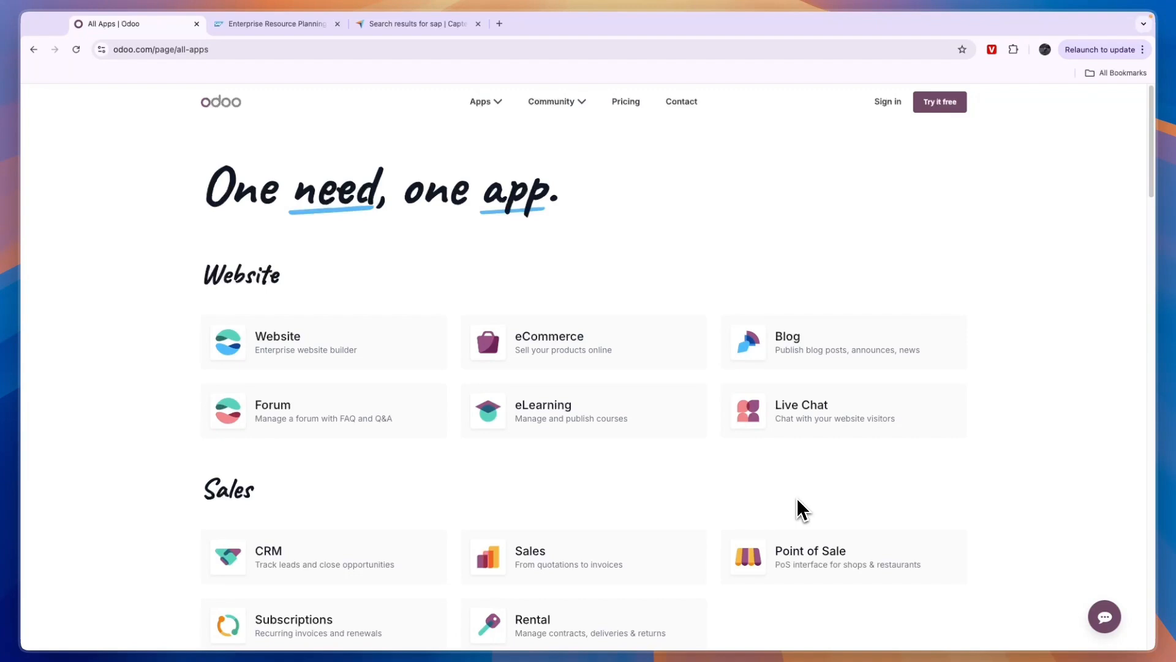
pyautogui.moveTo(296, 206)
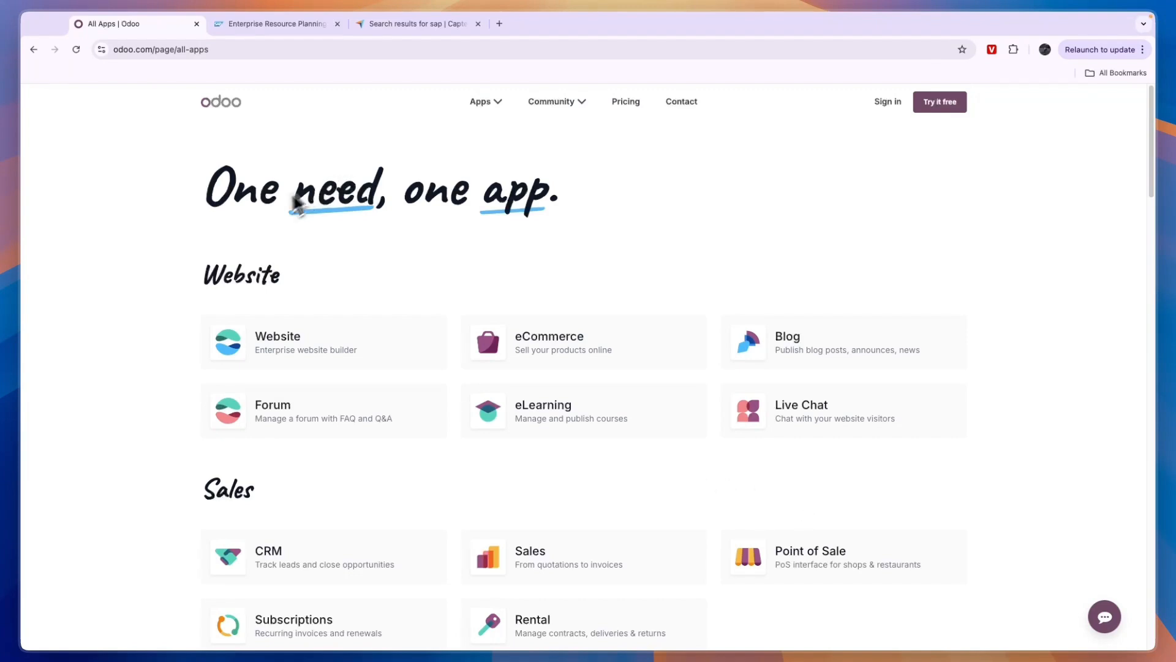
# - Browse all Odoo app categories, then open Pricing showing One App Free, Standard, Custom
pyautogui.scroll(-3)
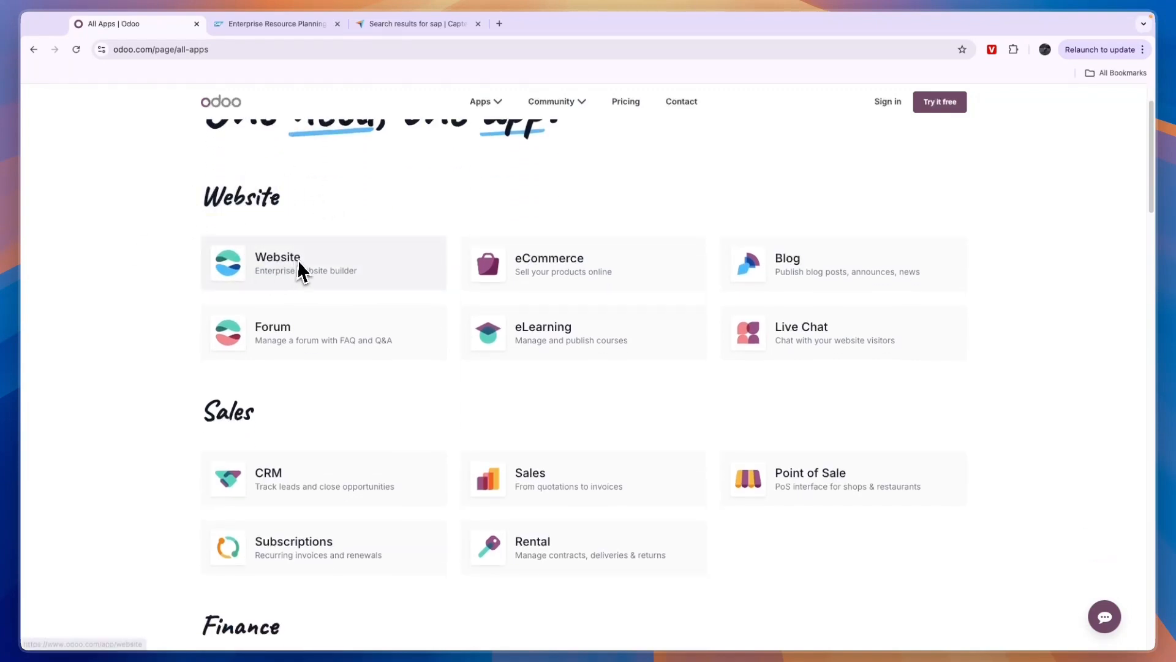
pyautogui.moveTo(652, 304)
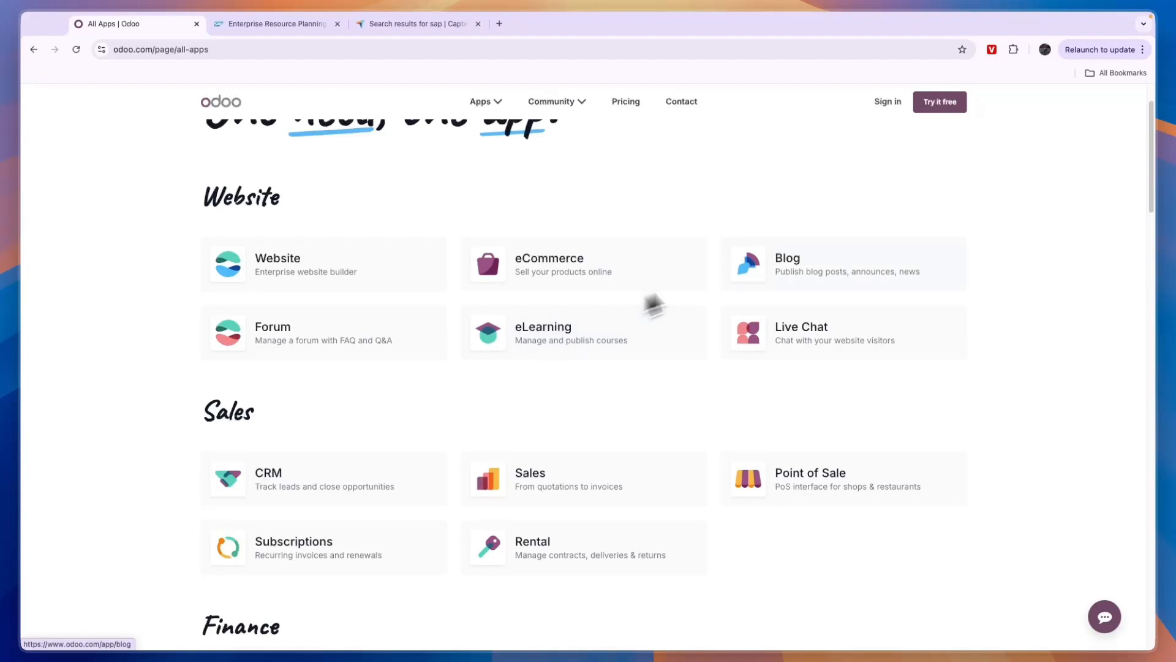
pyautogui.scroll(-3)
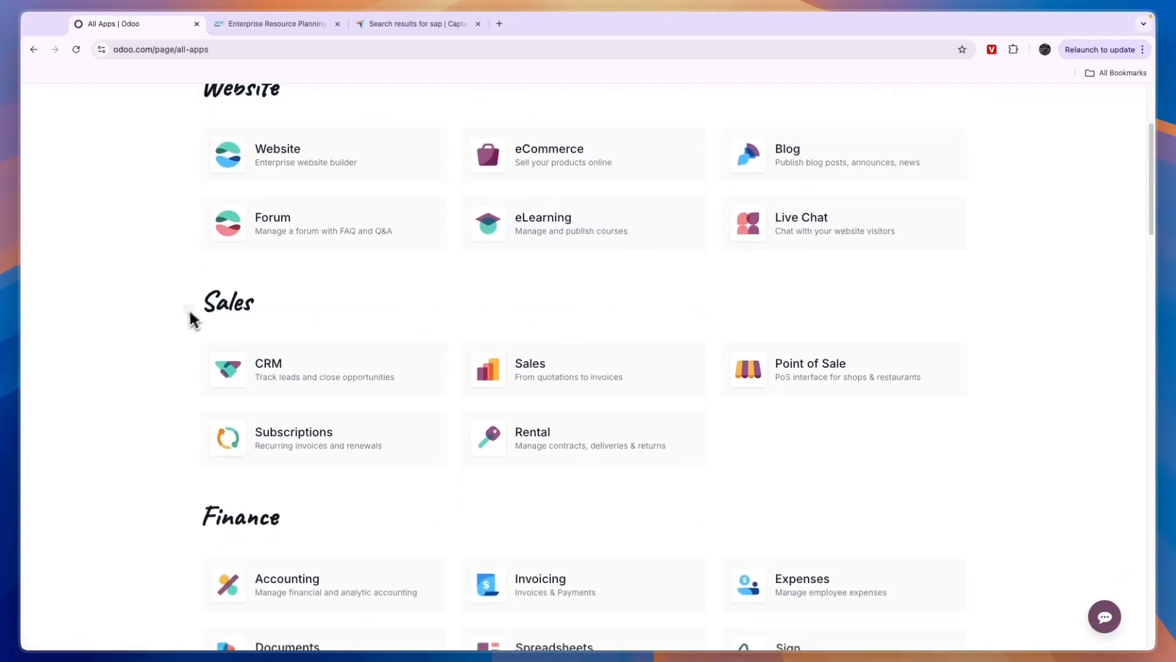
pyautogui.scroll(-3)
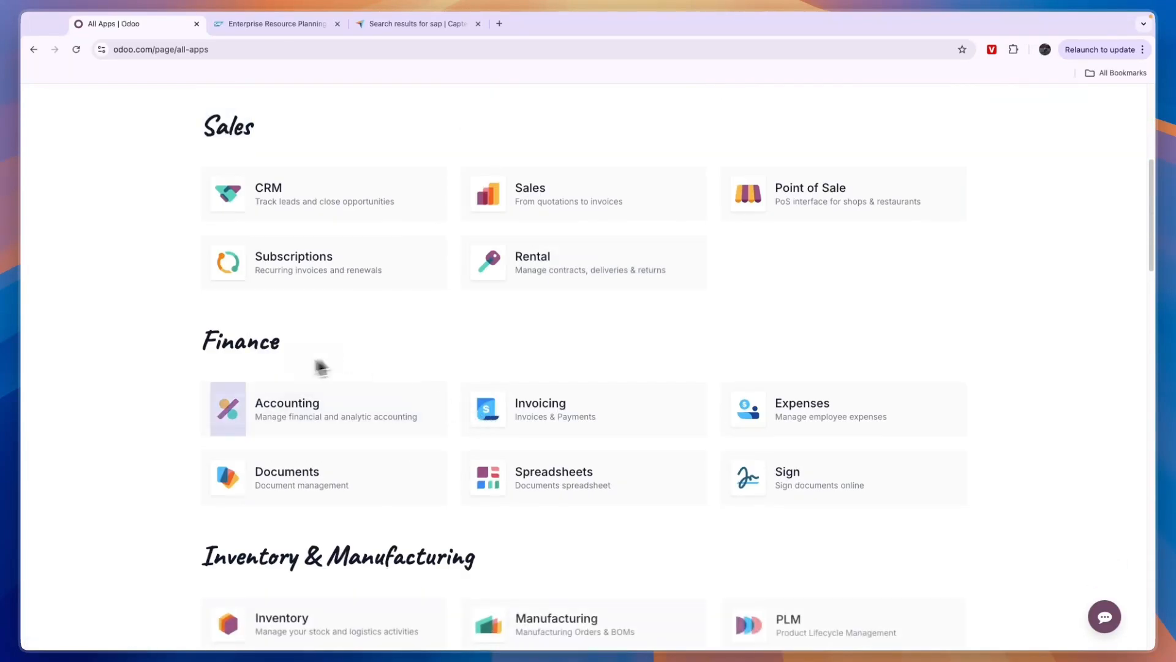
pyautogui.scroll(-3)
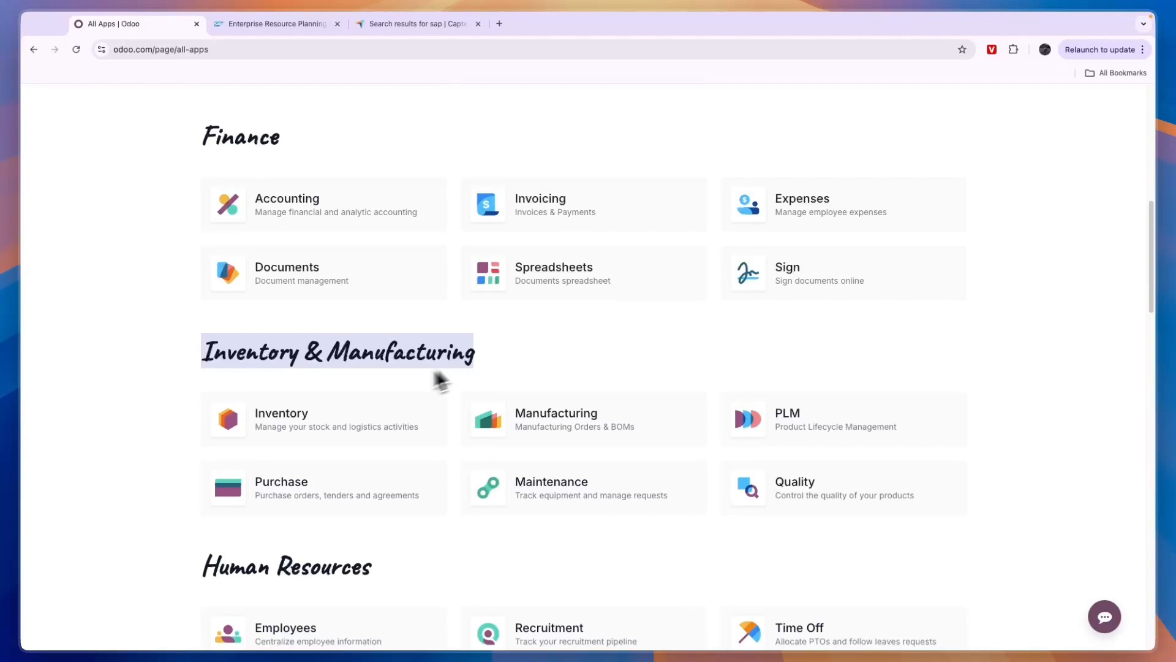
pyautogui.scroll(-3)
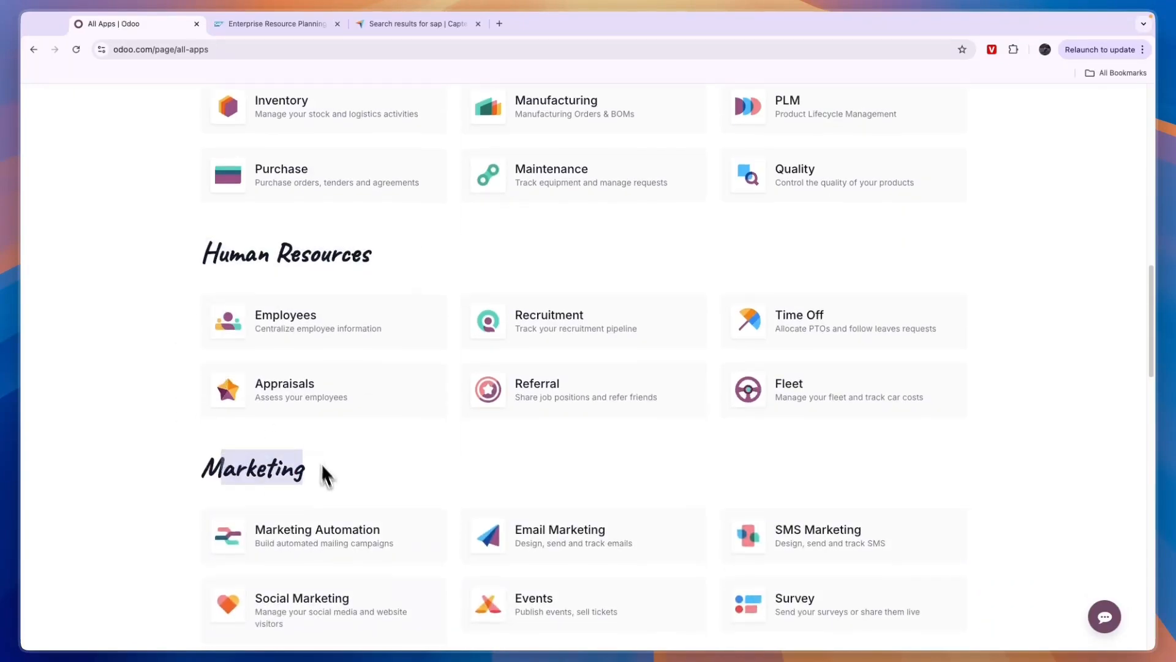
pyautogui.scroll(-3)
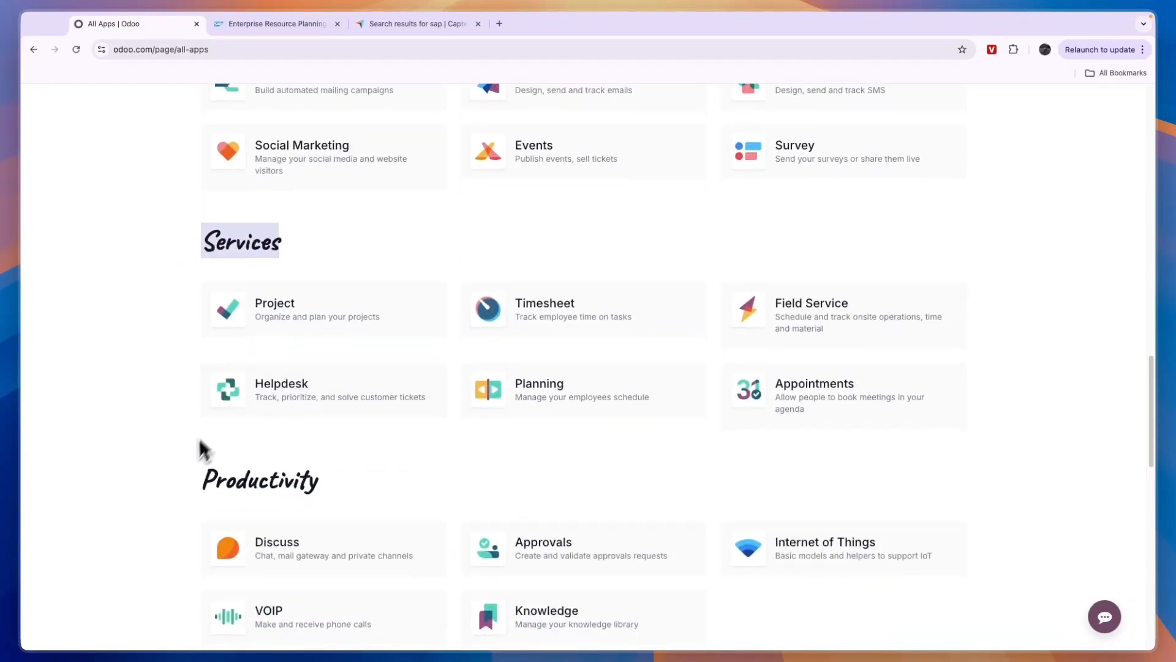
pyautogui.scroll(-3)
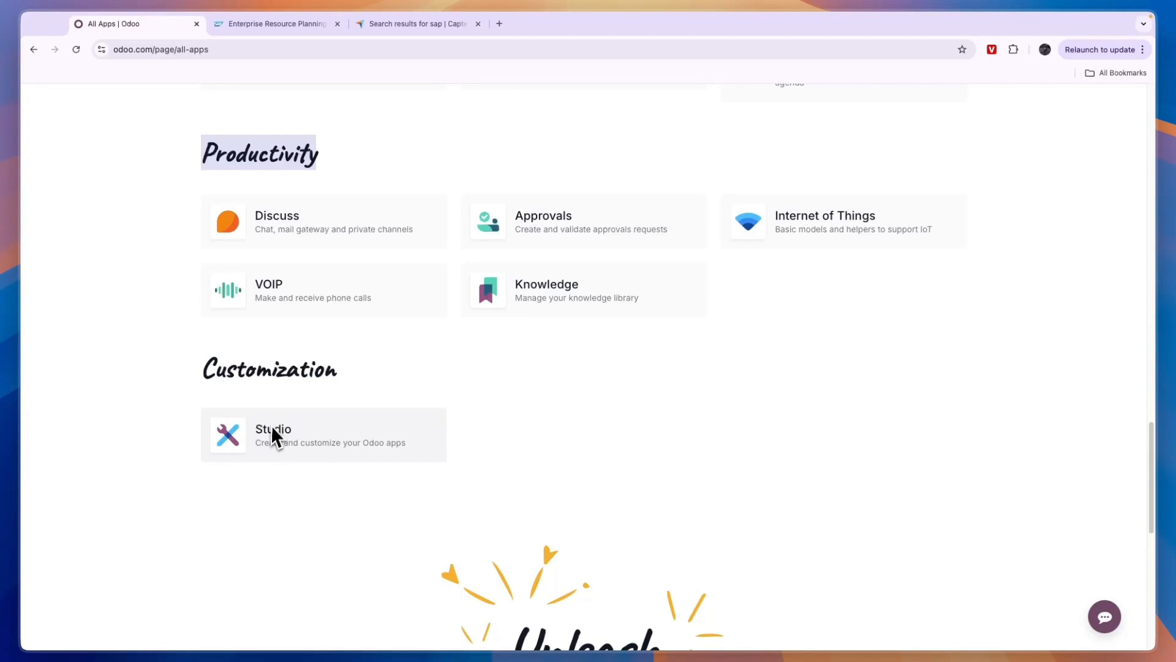
pyautogui.moveTo(356, 458)
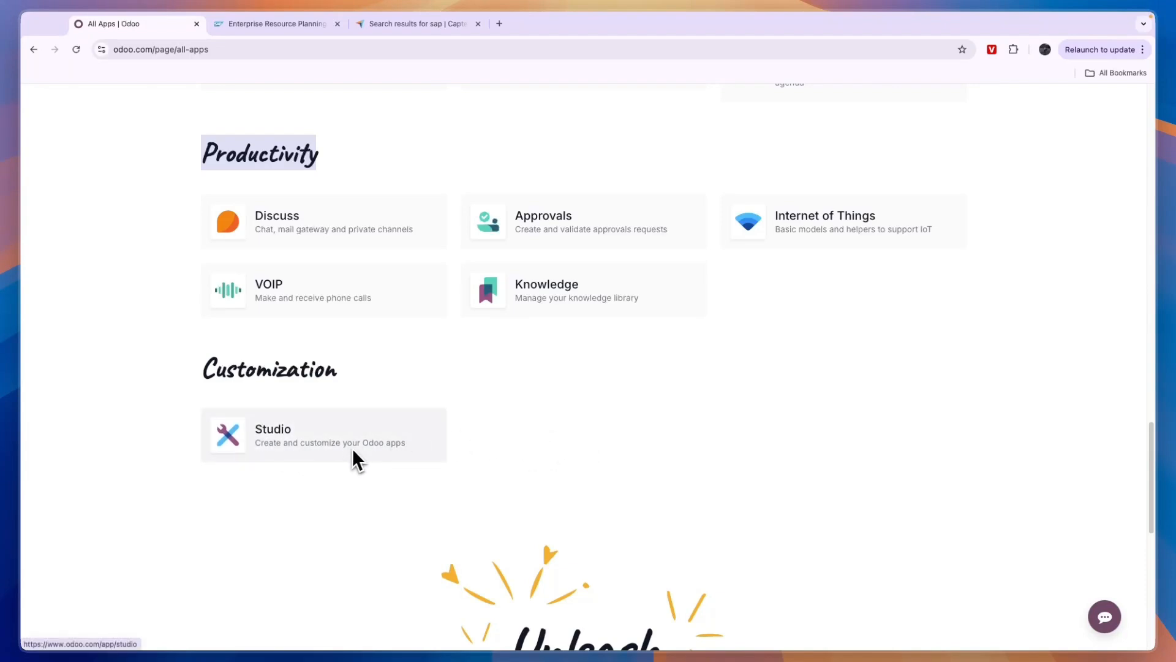
pyautogui.scroll(3)
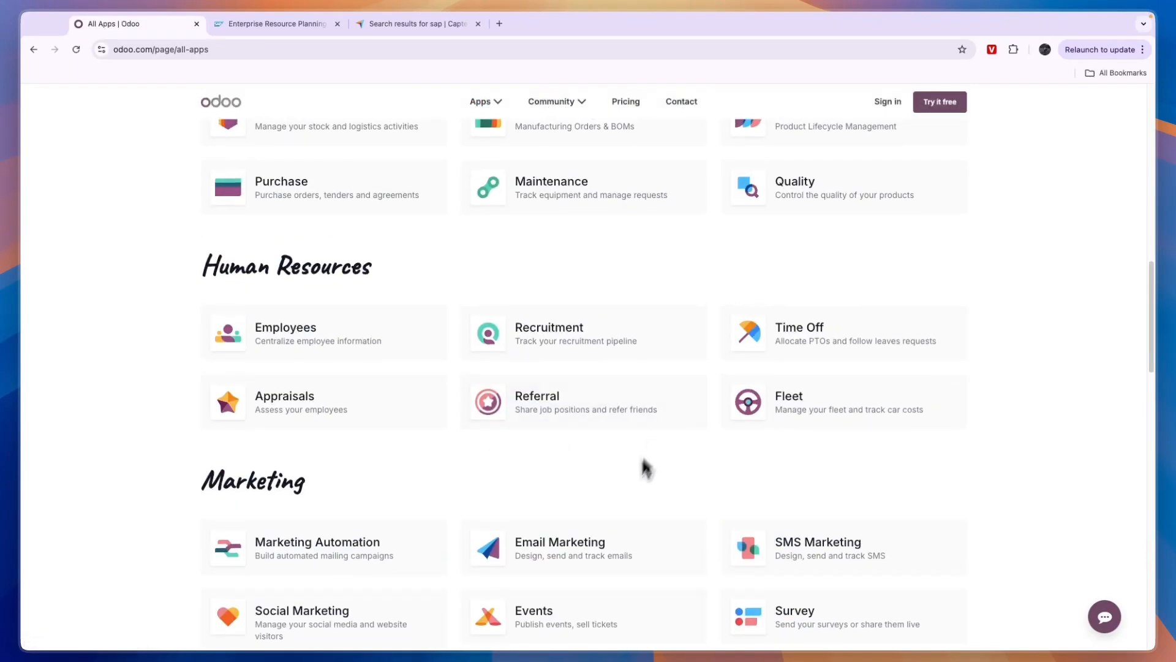
pyautogui.moveTo(559, 408)
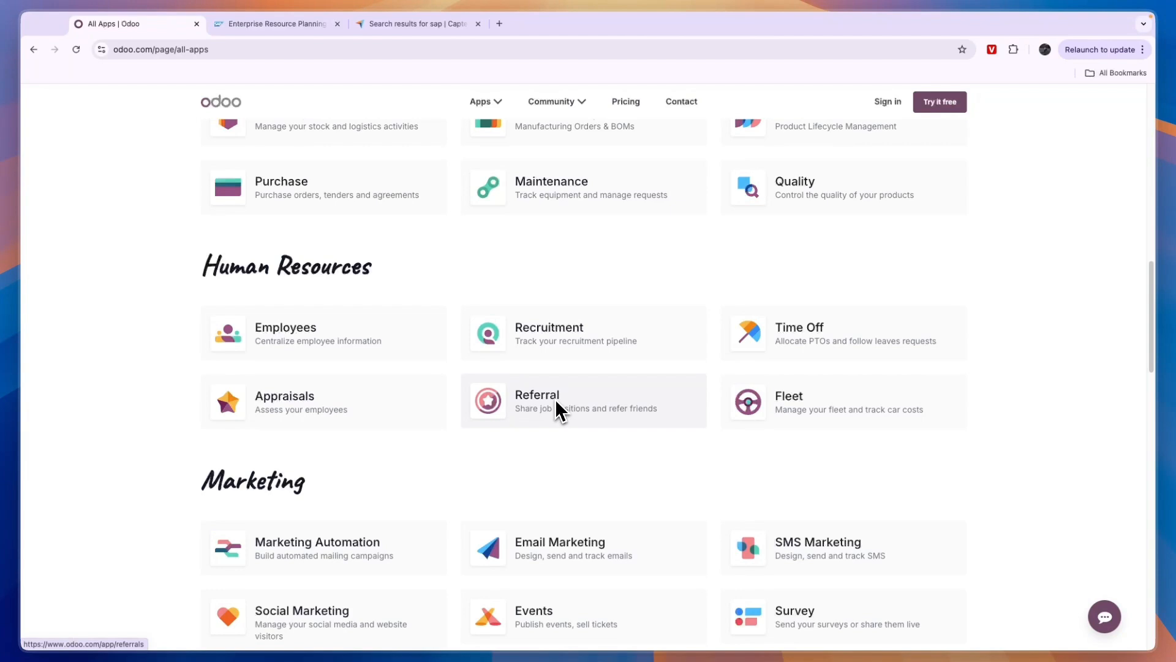
pyautogui.scroll(3)
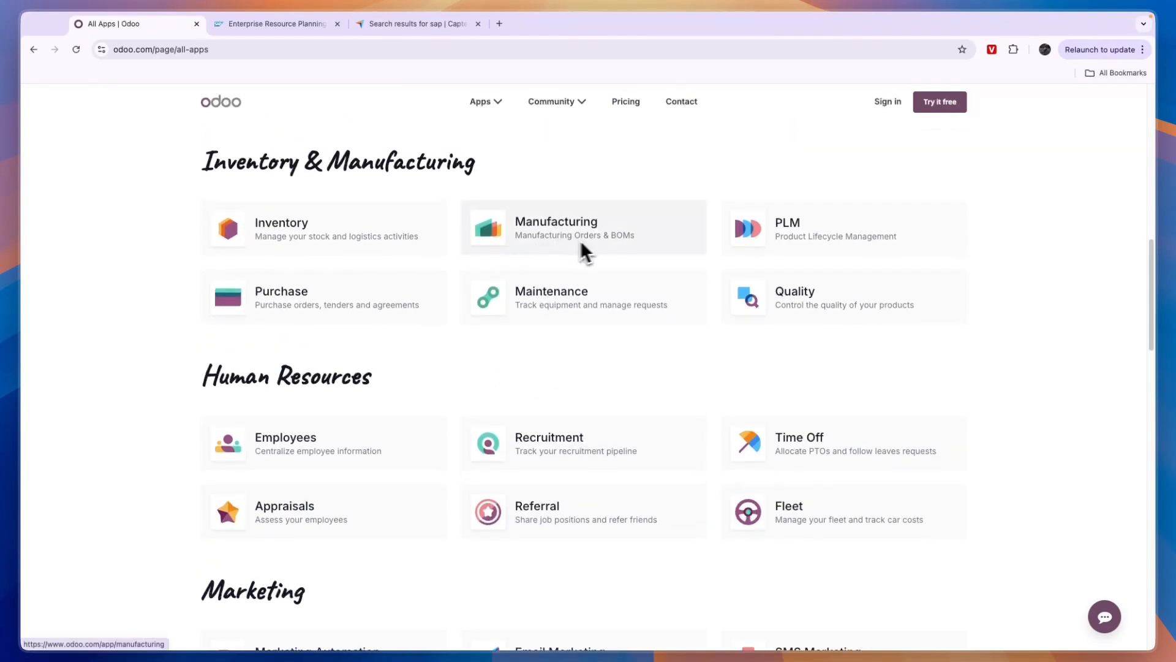
pyautogui.scroll(3)
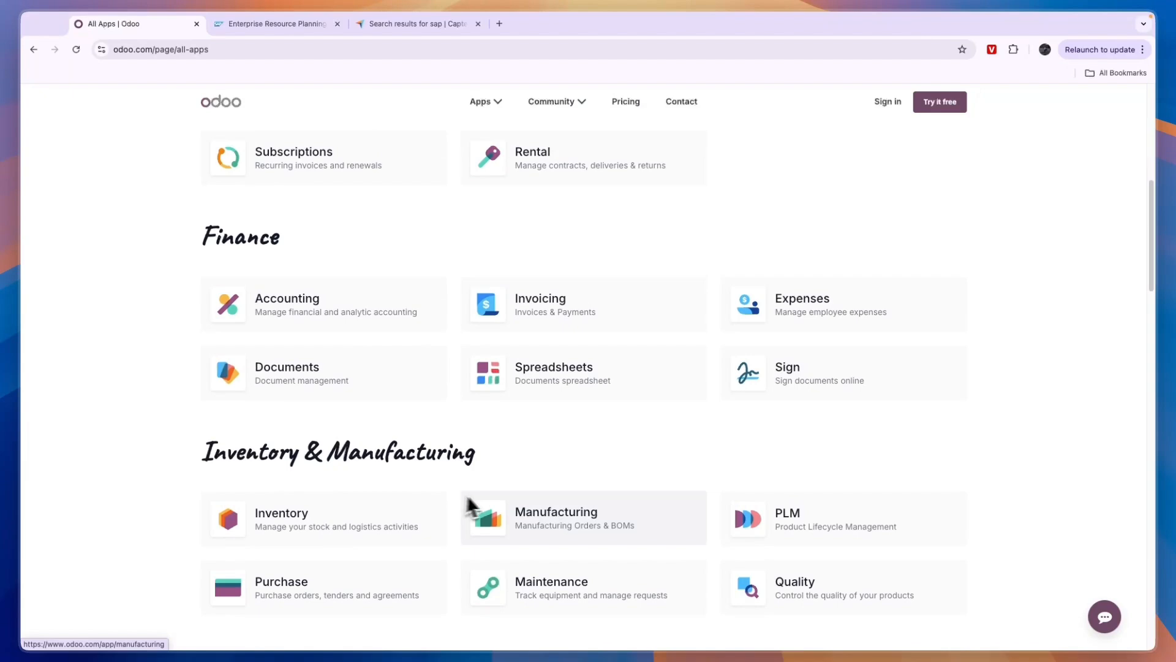
pyautogui.scroll(3)
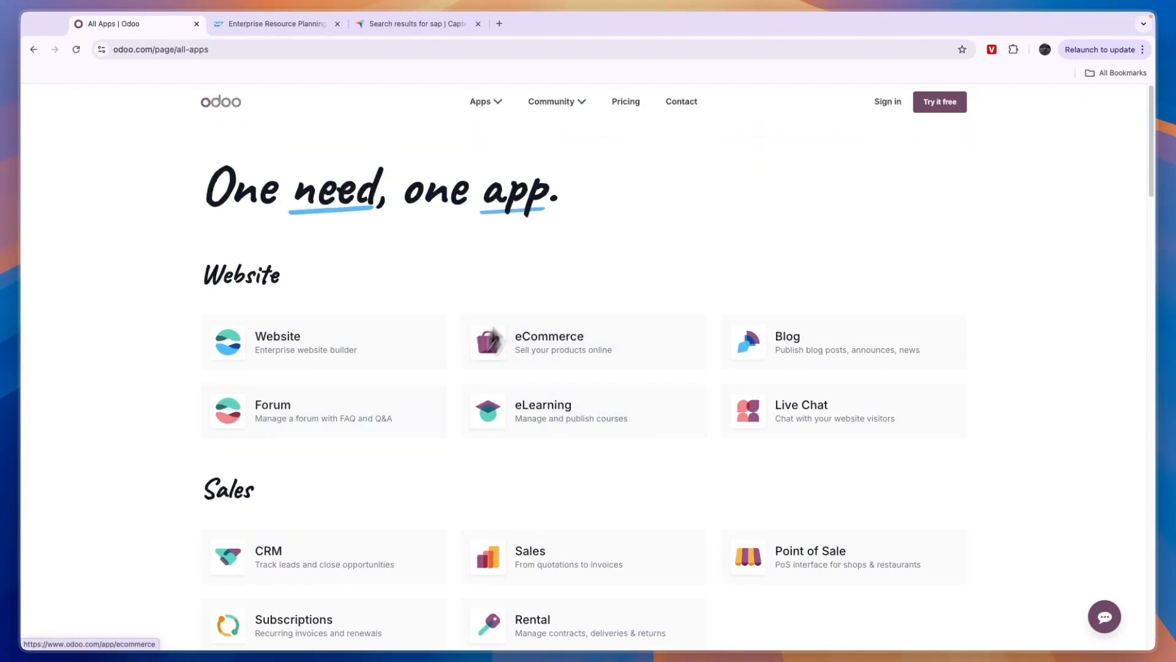
pyautogui.click(625, 101)
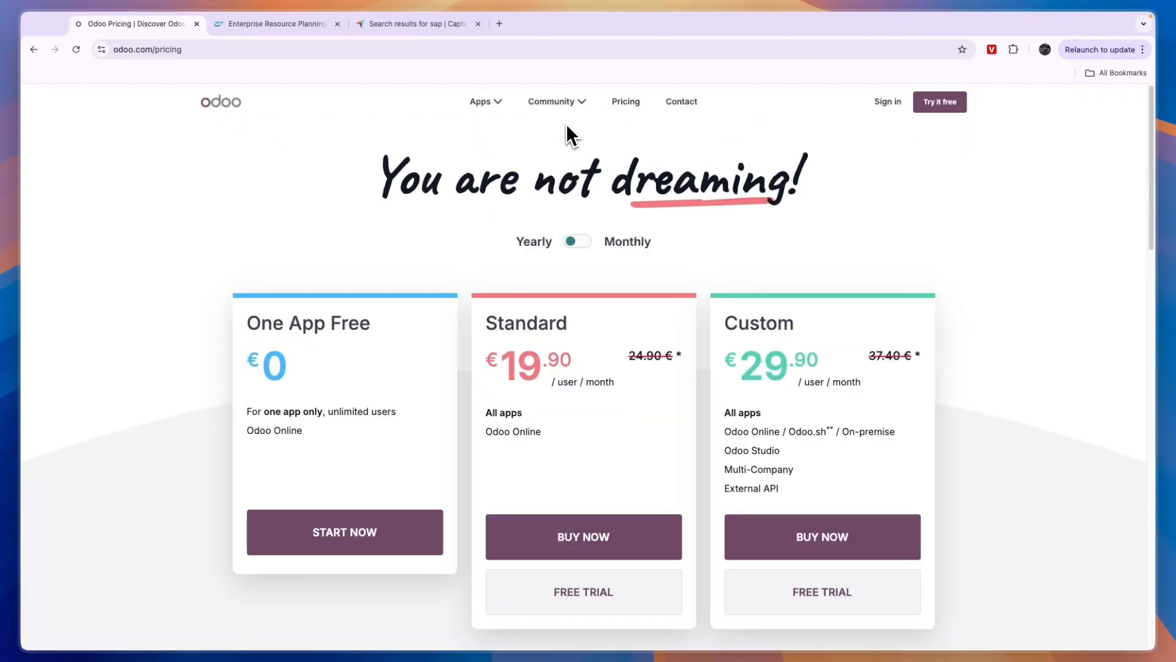
pyautogui.scroll(-3)
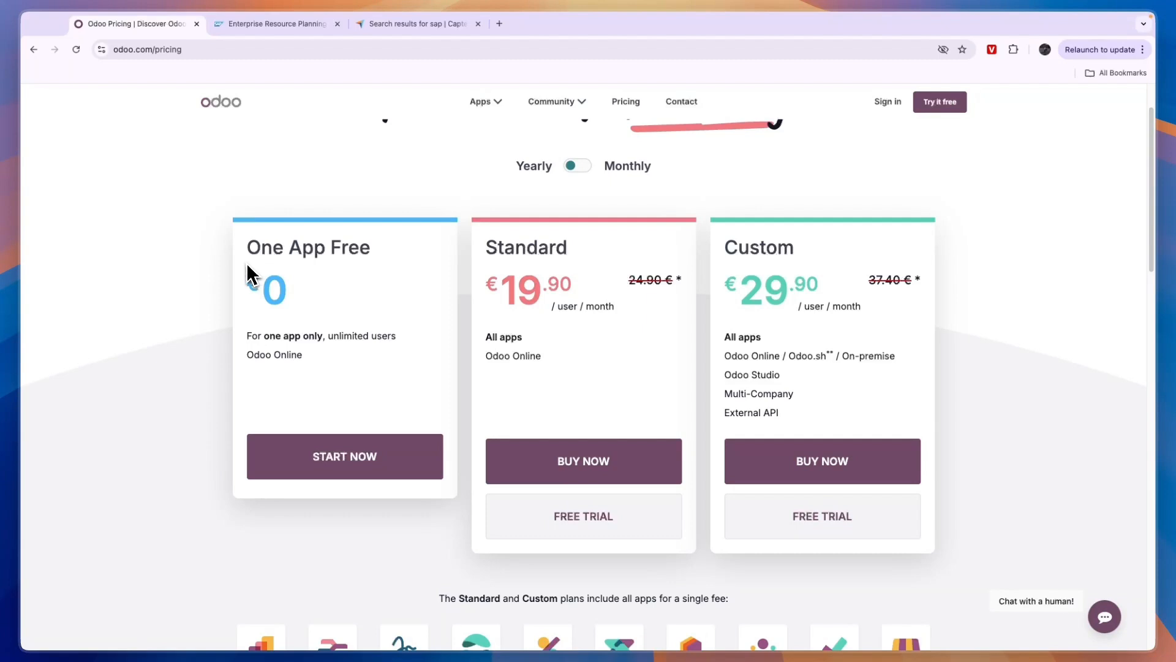
pyautogui.moveTo(264, 285)
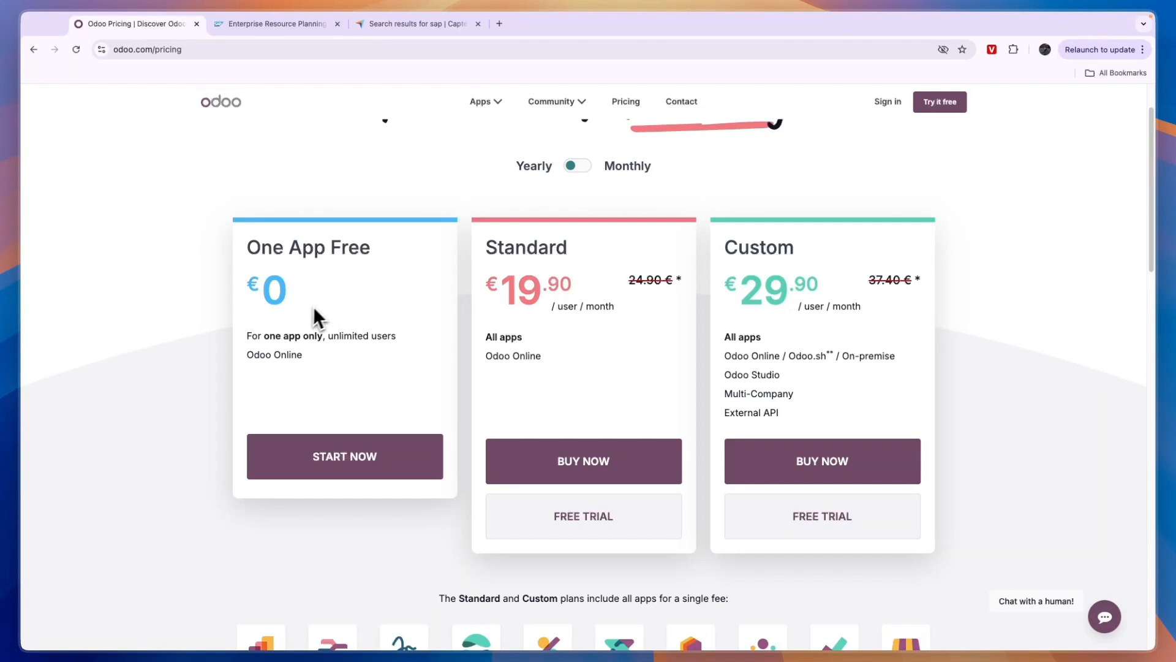
pyautogui.moveTo(324, 325)
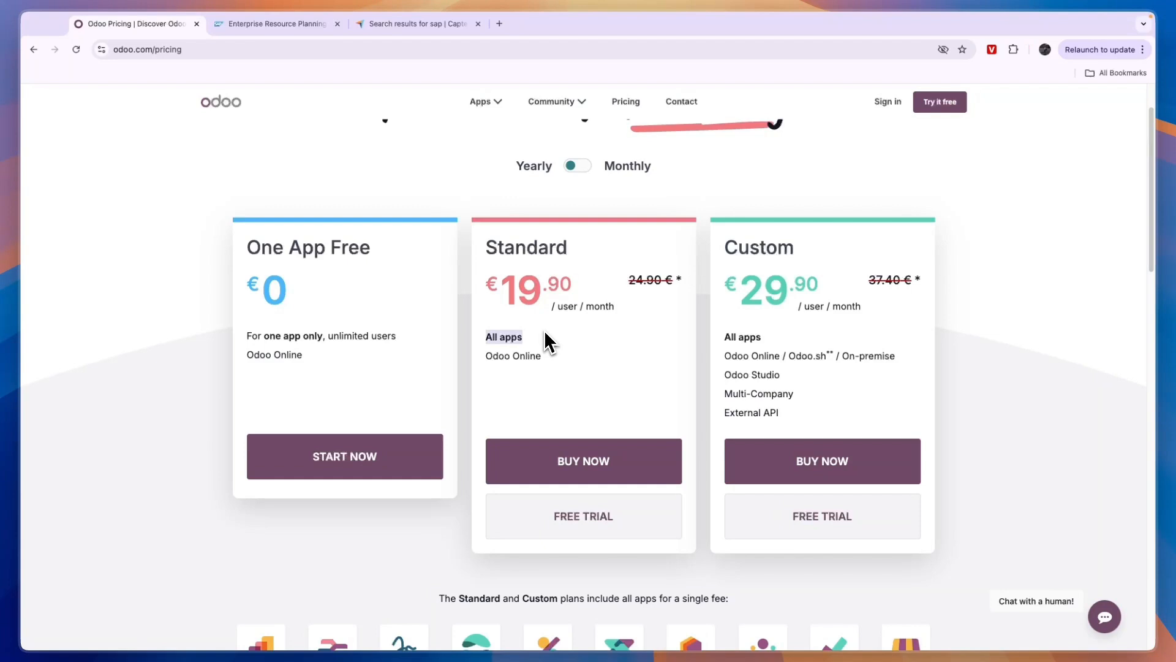
pyautogui.moveTo(550, 353)
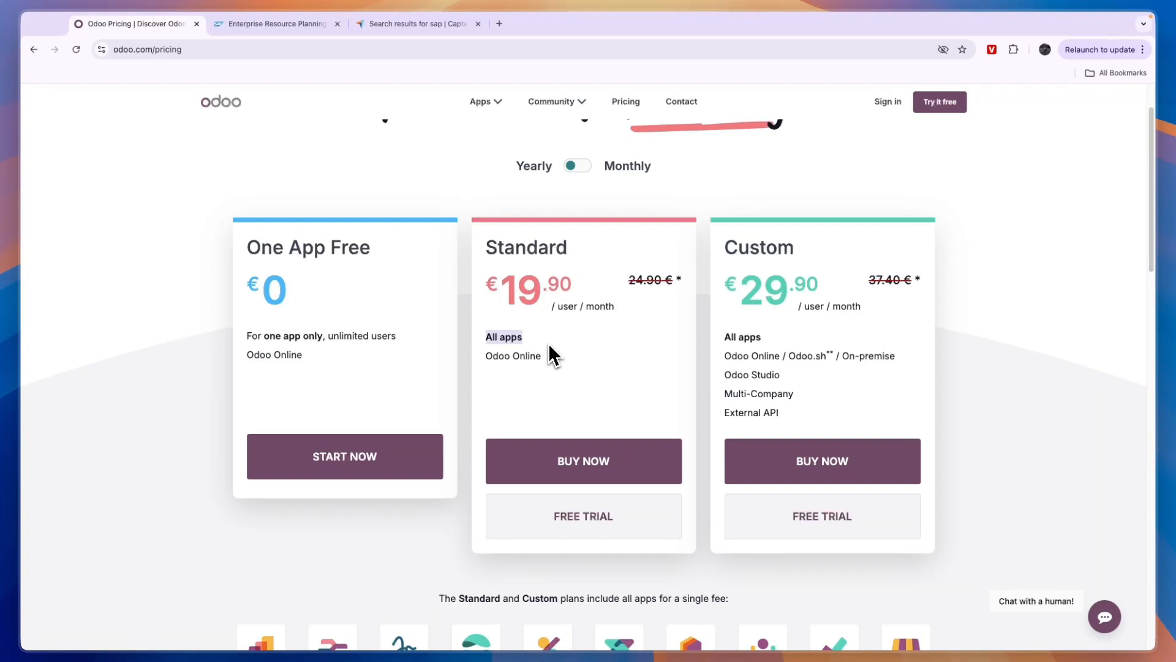
pyautogui.moveTo(769, 285)
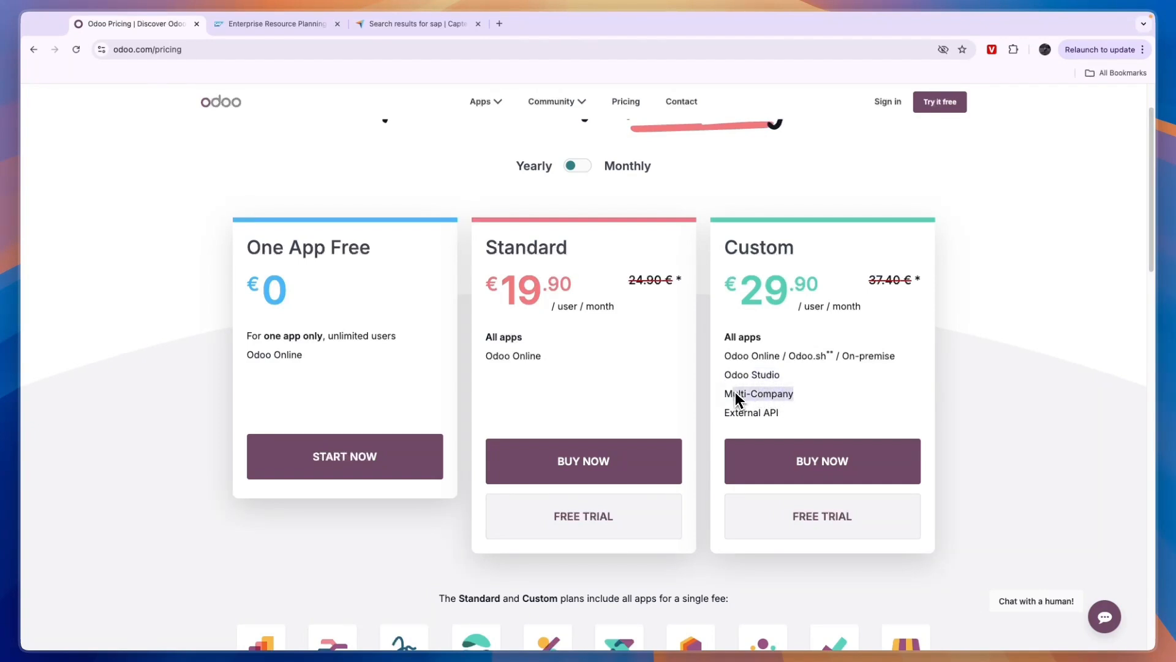
pyautogui.moveTo(833, 409)
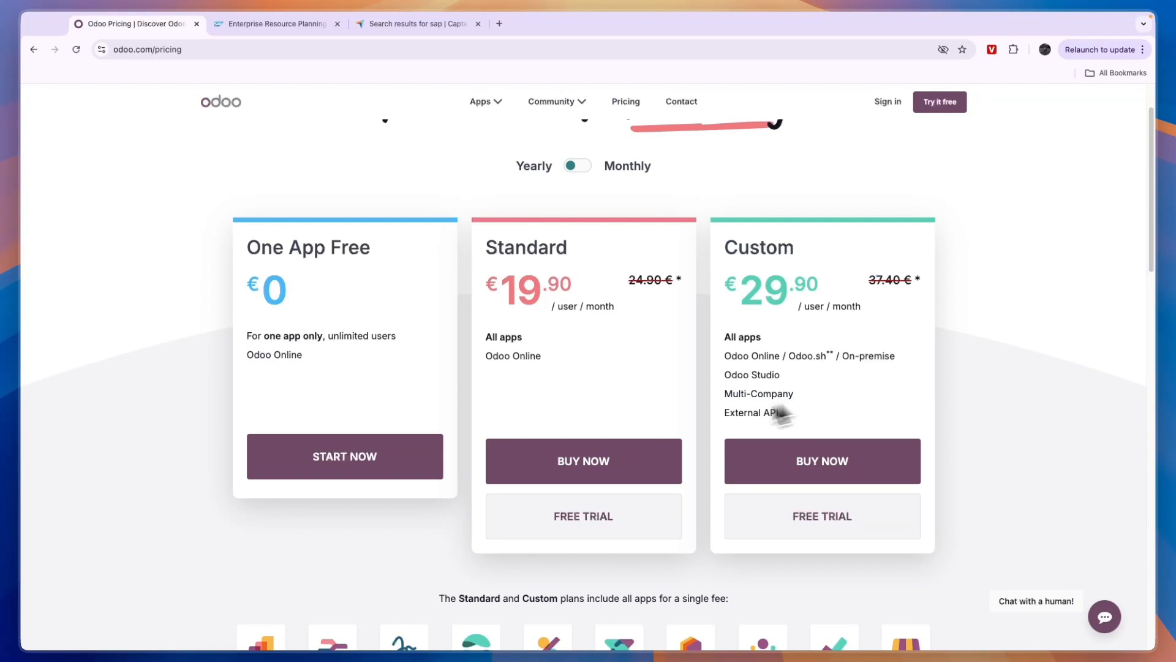
pyautogui.moveTo(534, 336)
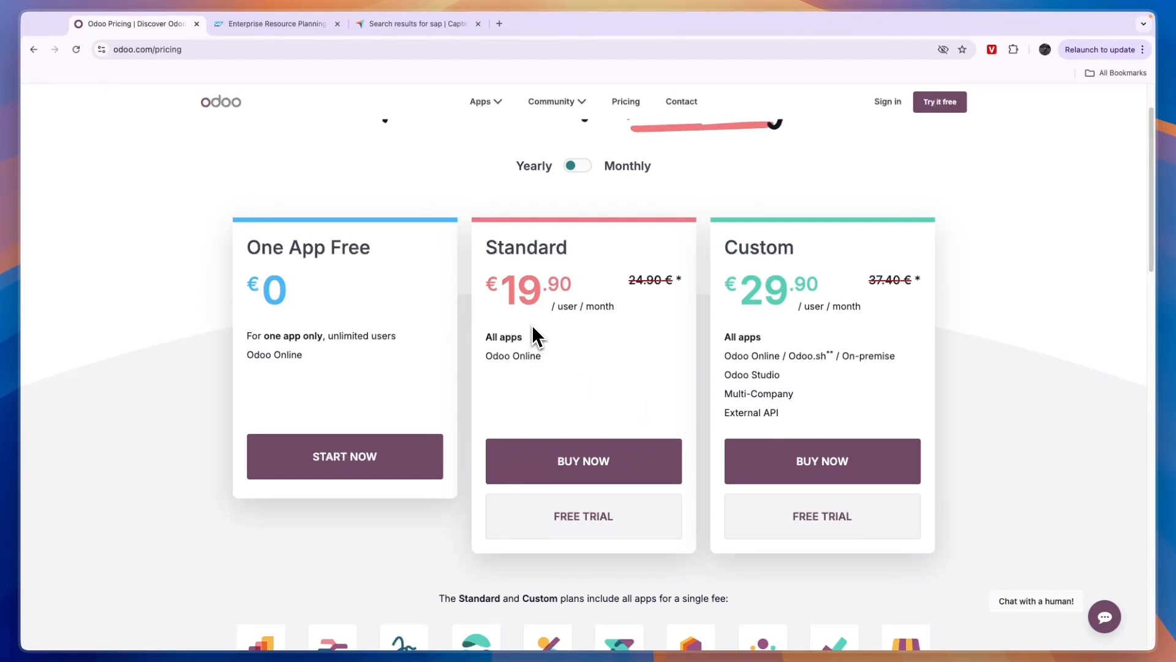
pyautogui.moveTo(485, 373)
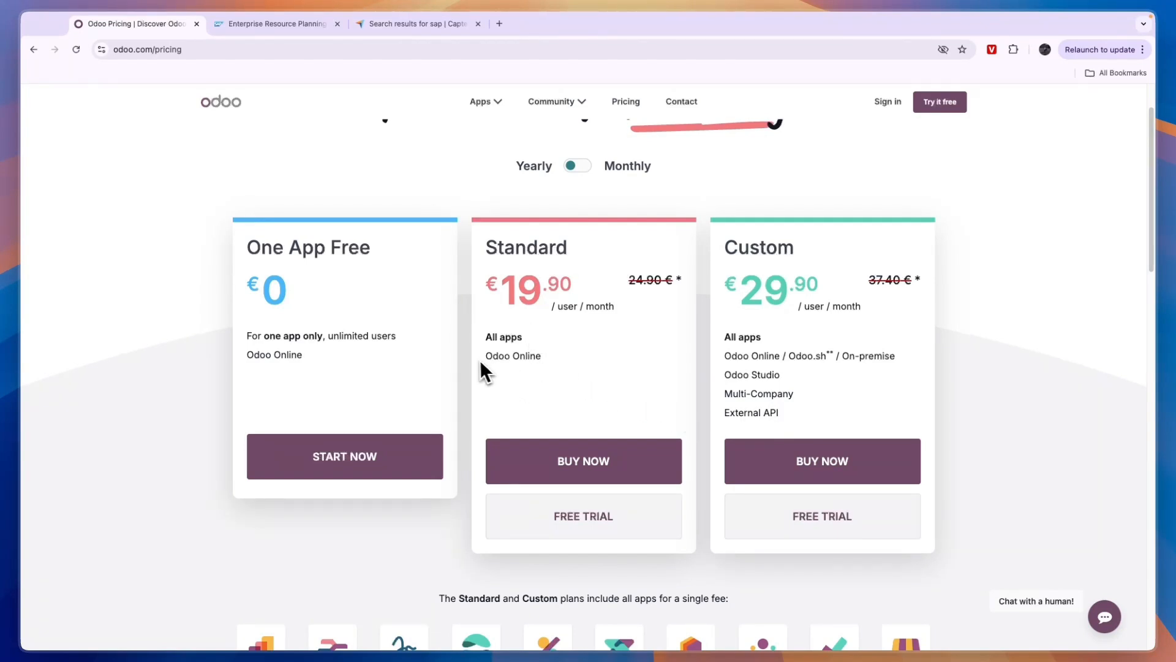
pyautogui.moveTo(465, 336)
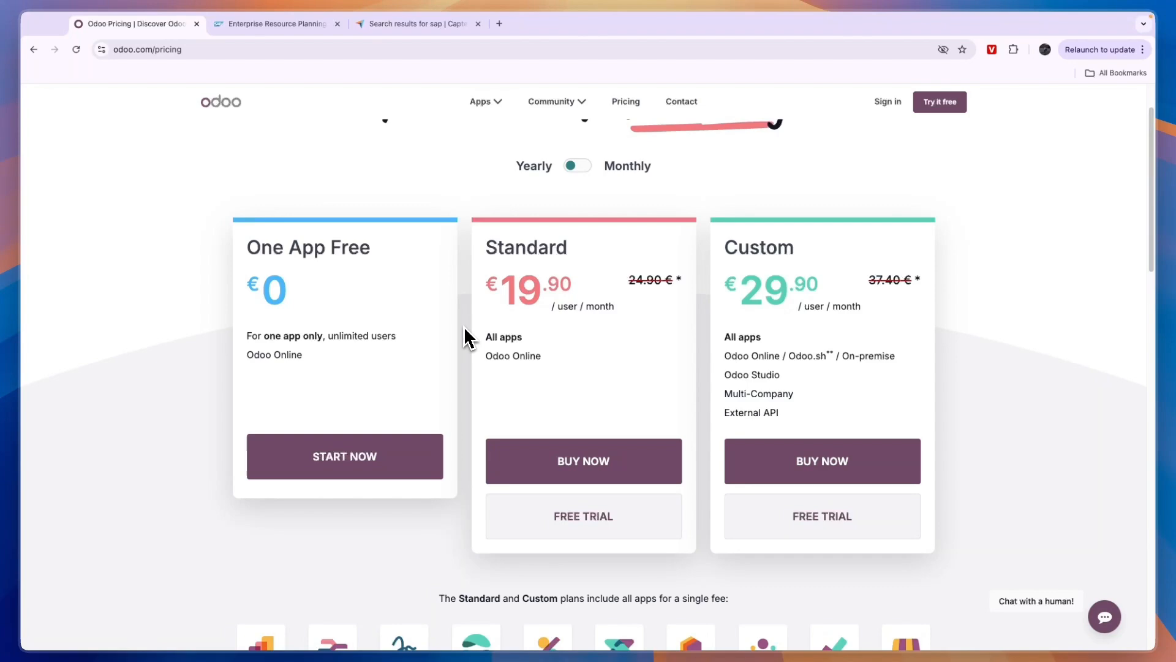
# - Switch to Capterra's 'sap' search results and scroll down the product listings
pyautogui.click(418, 23)
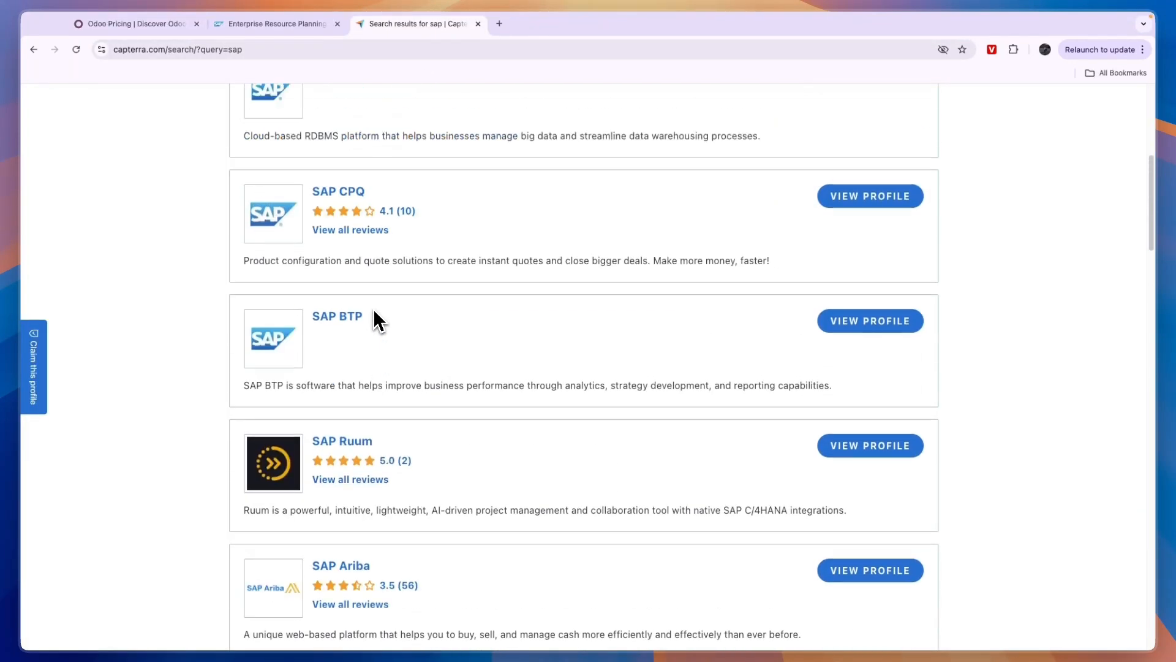
pyautogui.scroll(3)
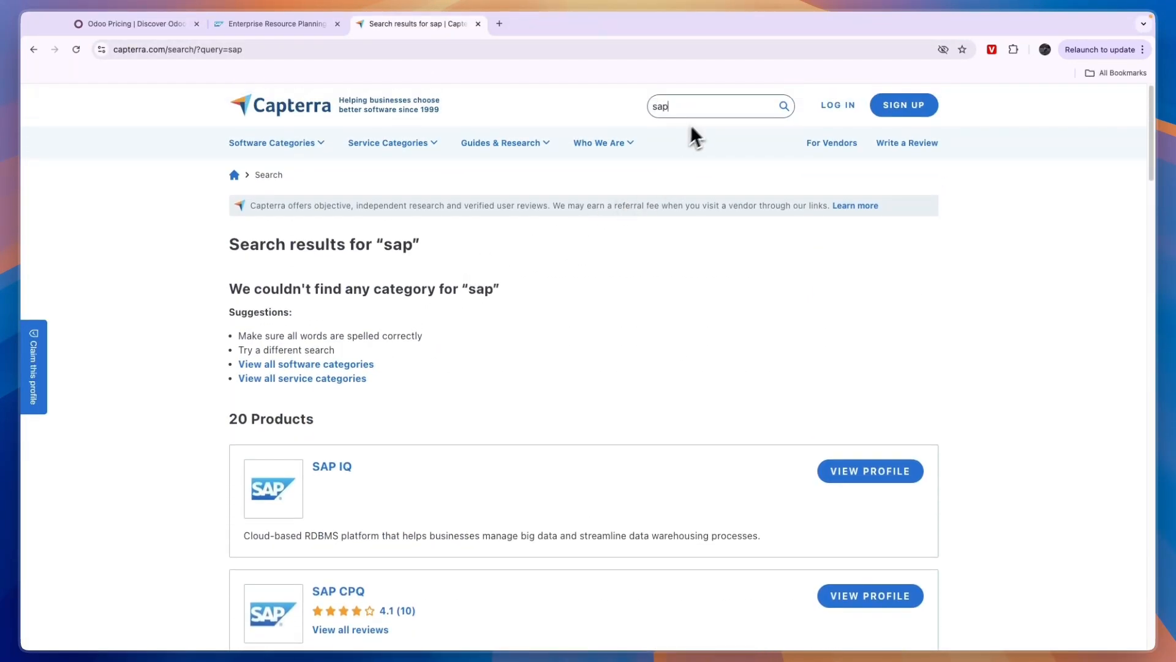
pyautogui.scroll(-3)
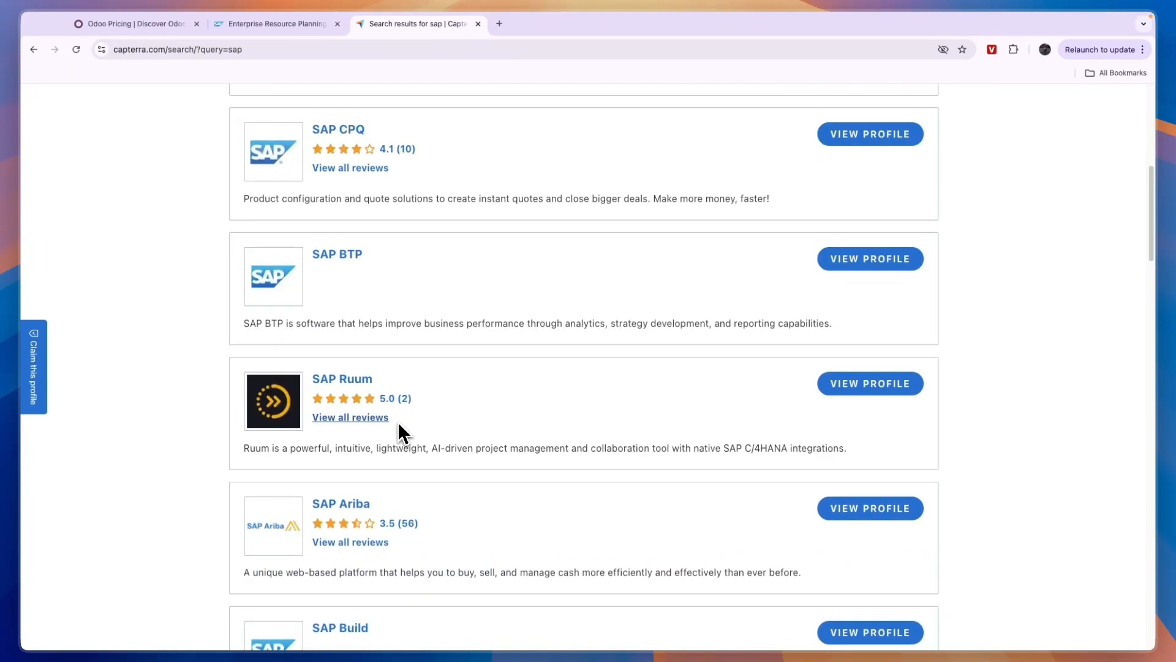
pyautogui.scroll(-3)
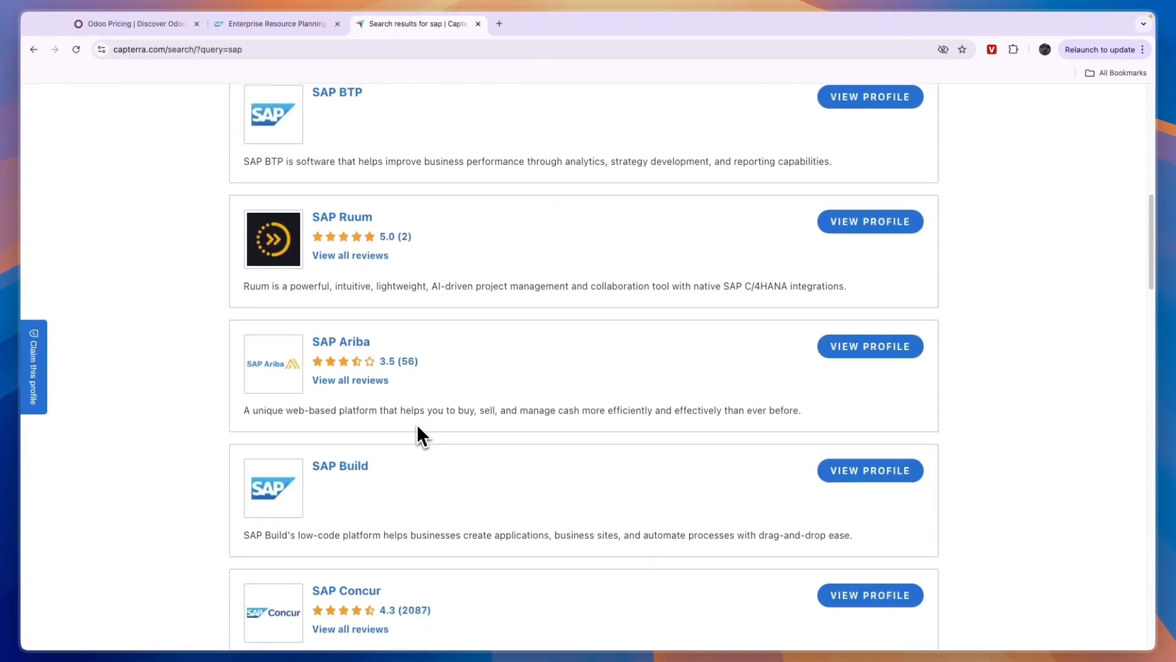
pyautogui.scroll(-3)
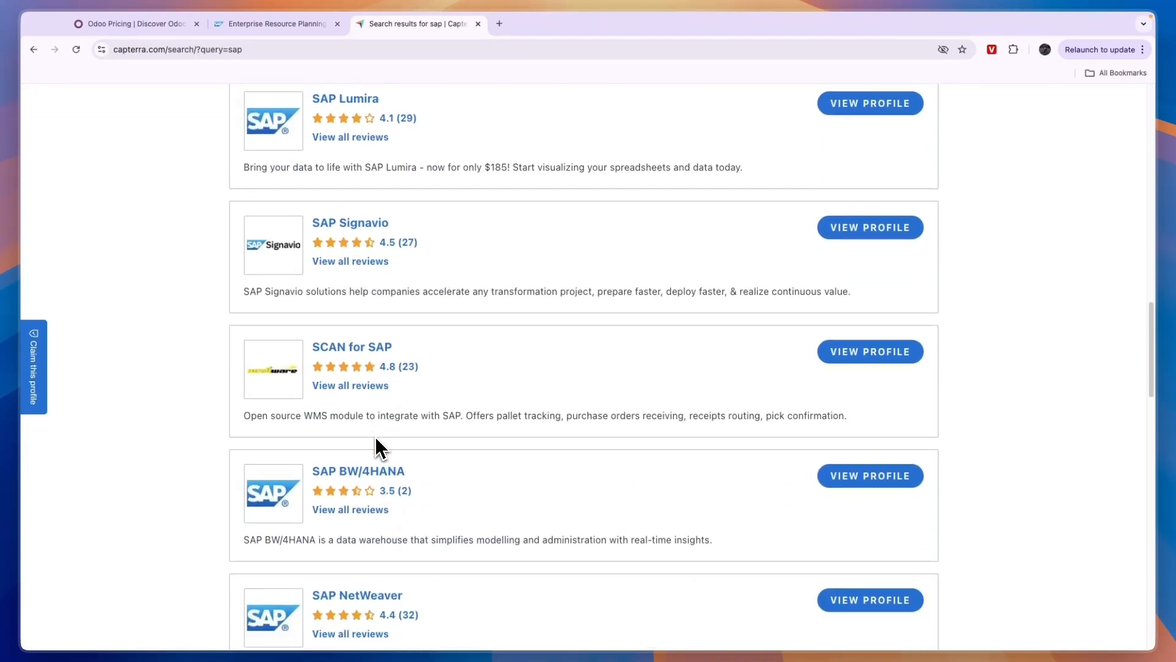
pyautogui.scroll(-3)
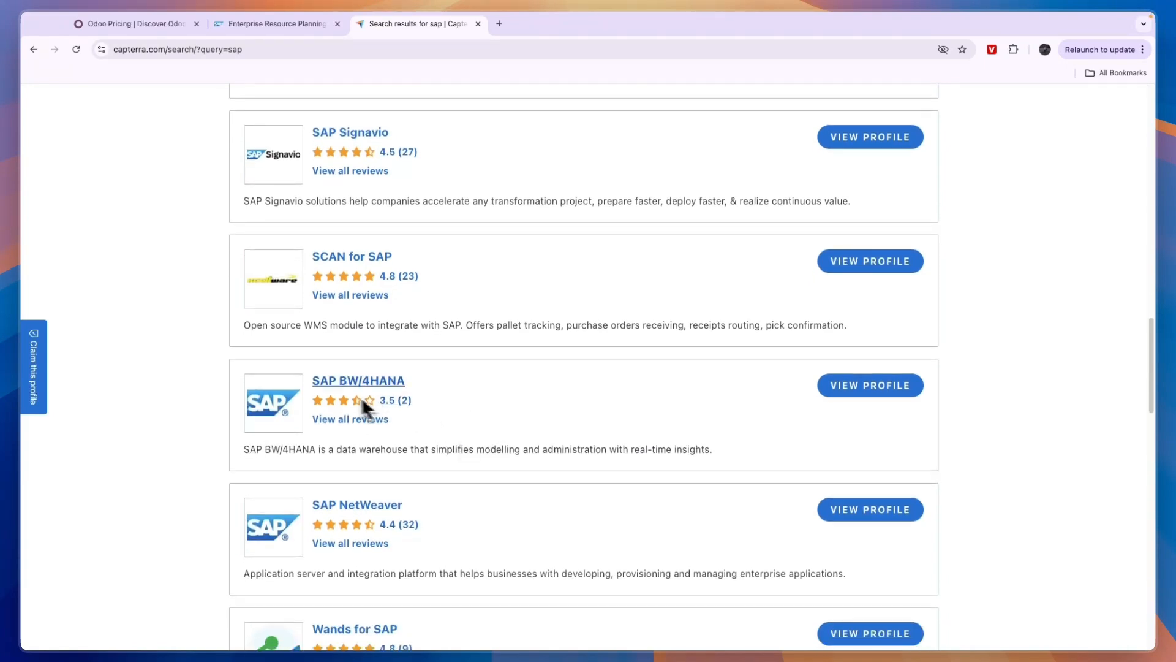
pyautogui.moveTo(387, 405)
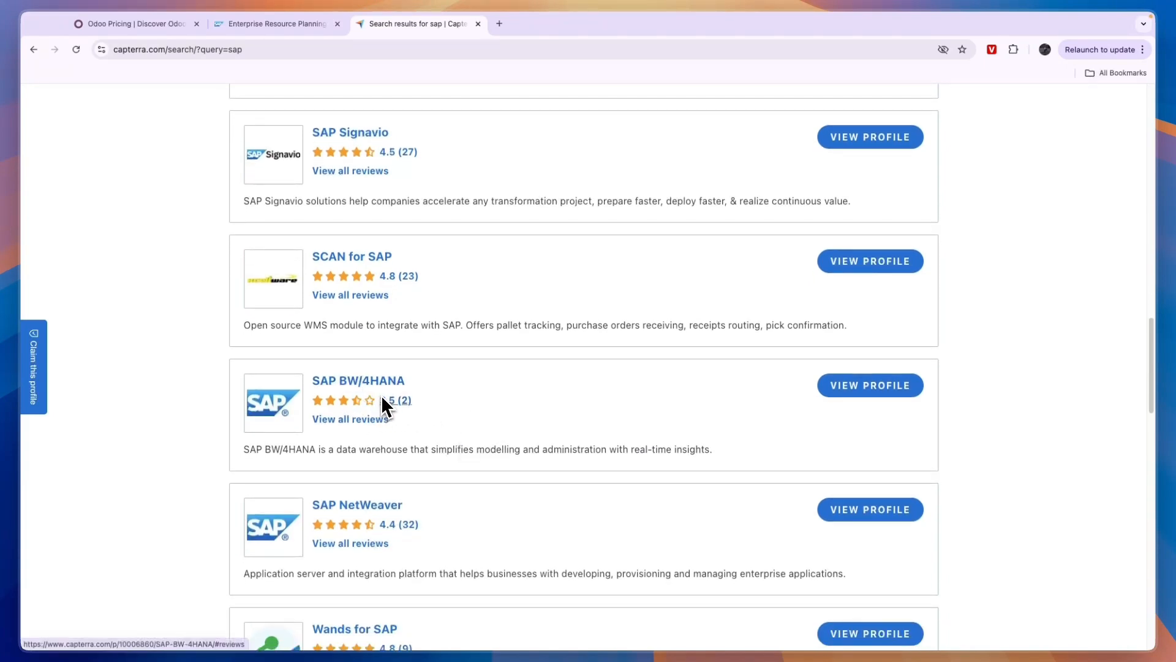
# - Finish browsing the SAP listings, return to the top, and search Capterra for 'odoo'
pyautogui.scroll(3)
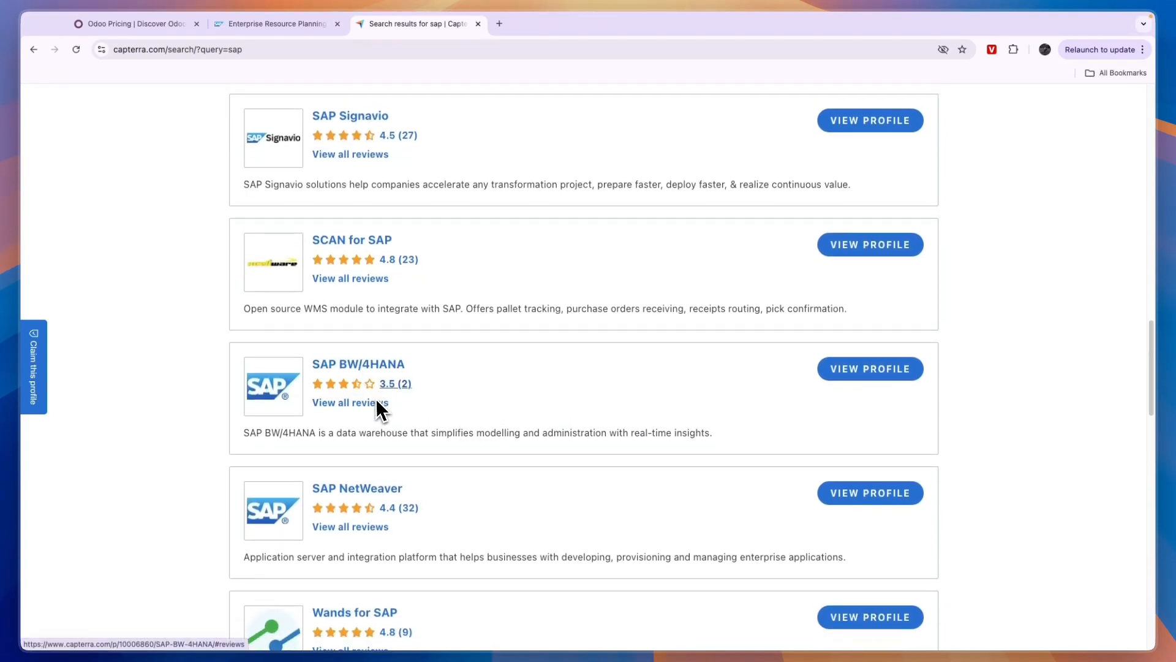
pyautogui.scroll(3)
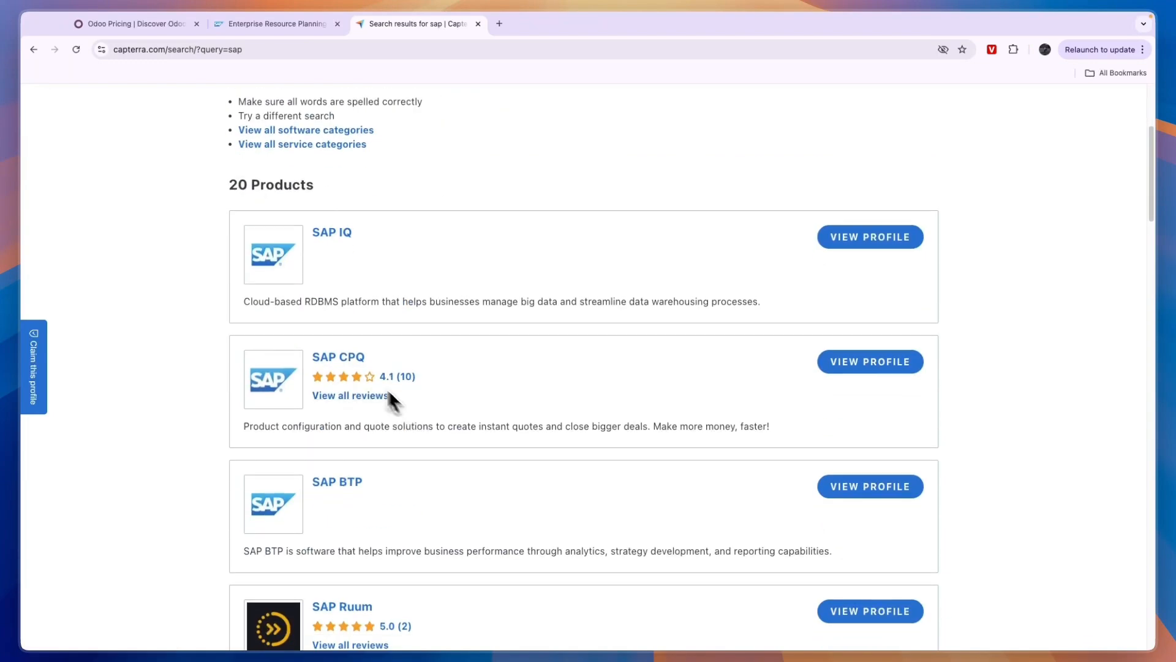
pyautogui.scroll(-3)
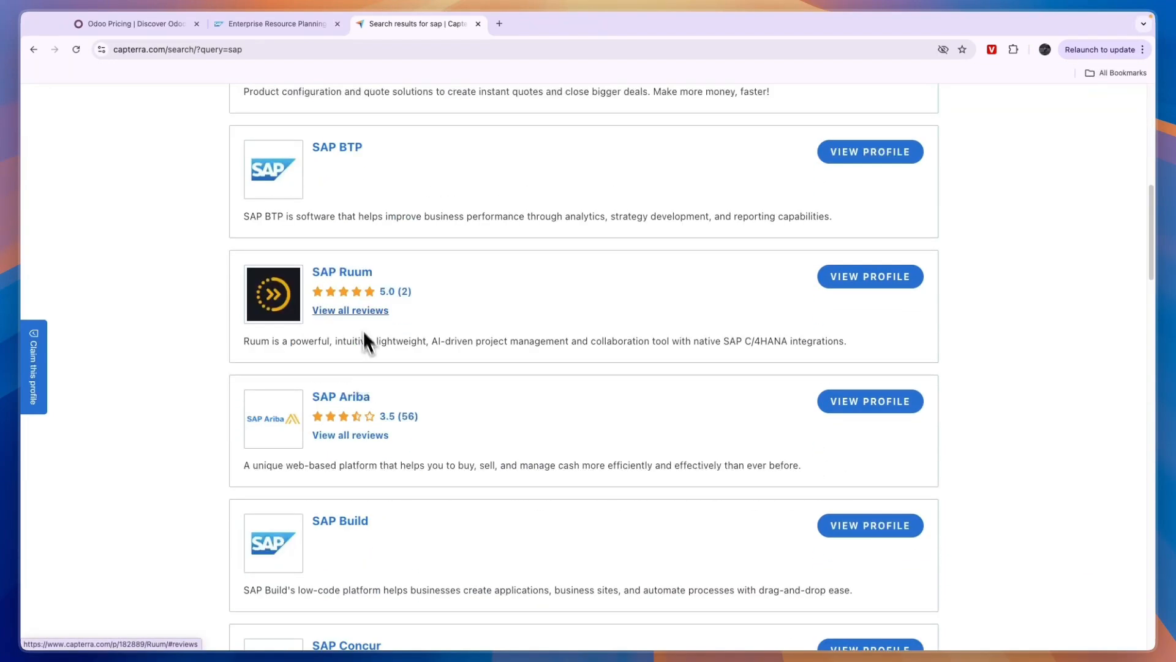
pyautogui.scroll(-3)
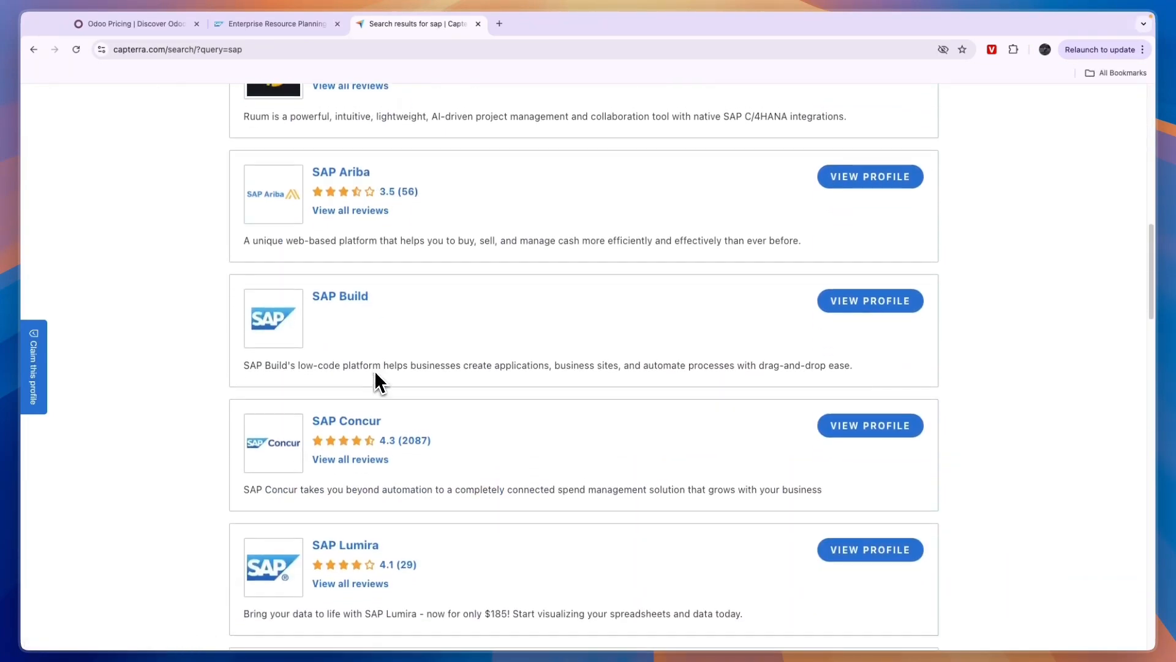
pyautogui.scroll(-3)
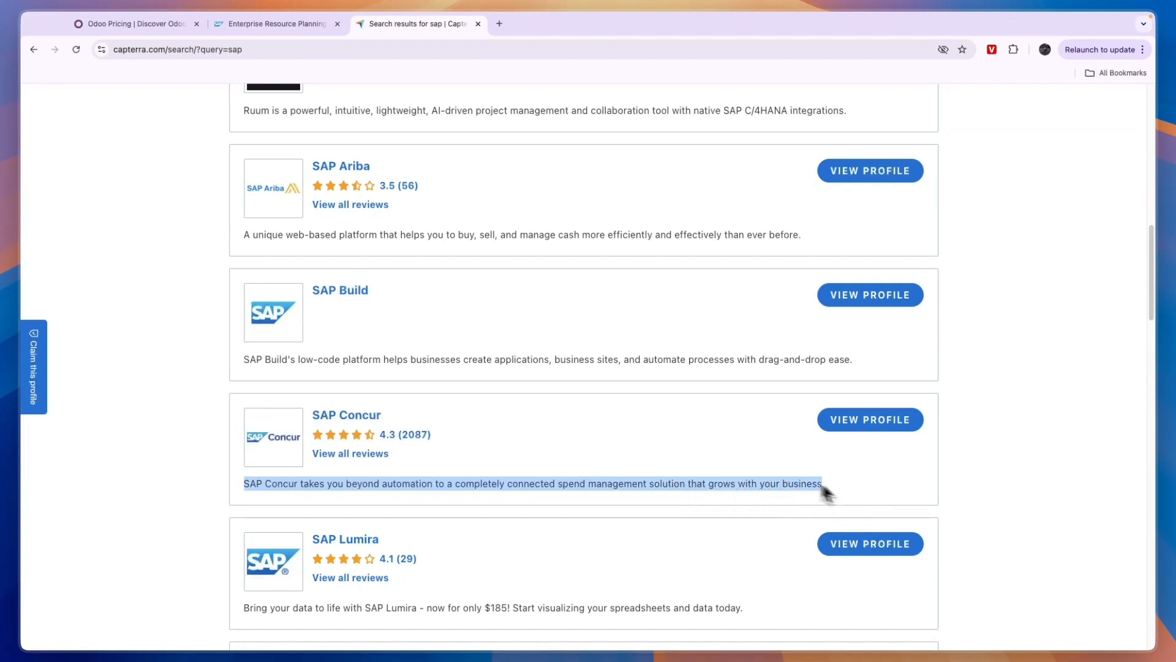
pyautogui.scroll(-3)
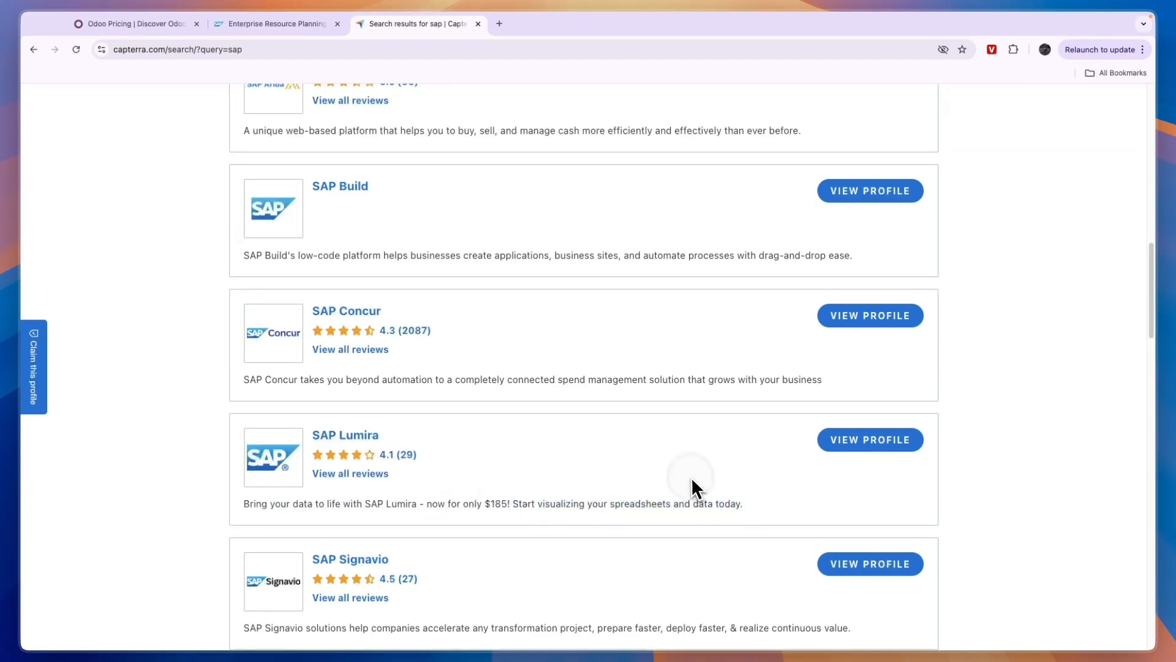
pyautogui.scroll(-3)
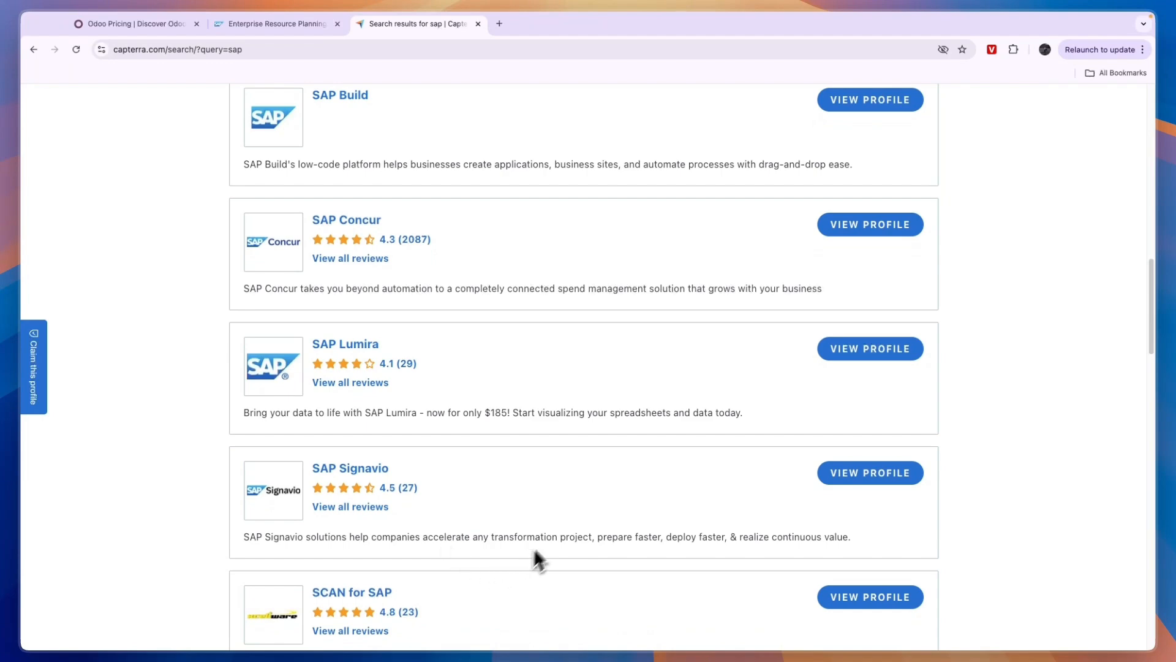
pyautogui.scroll(3)
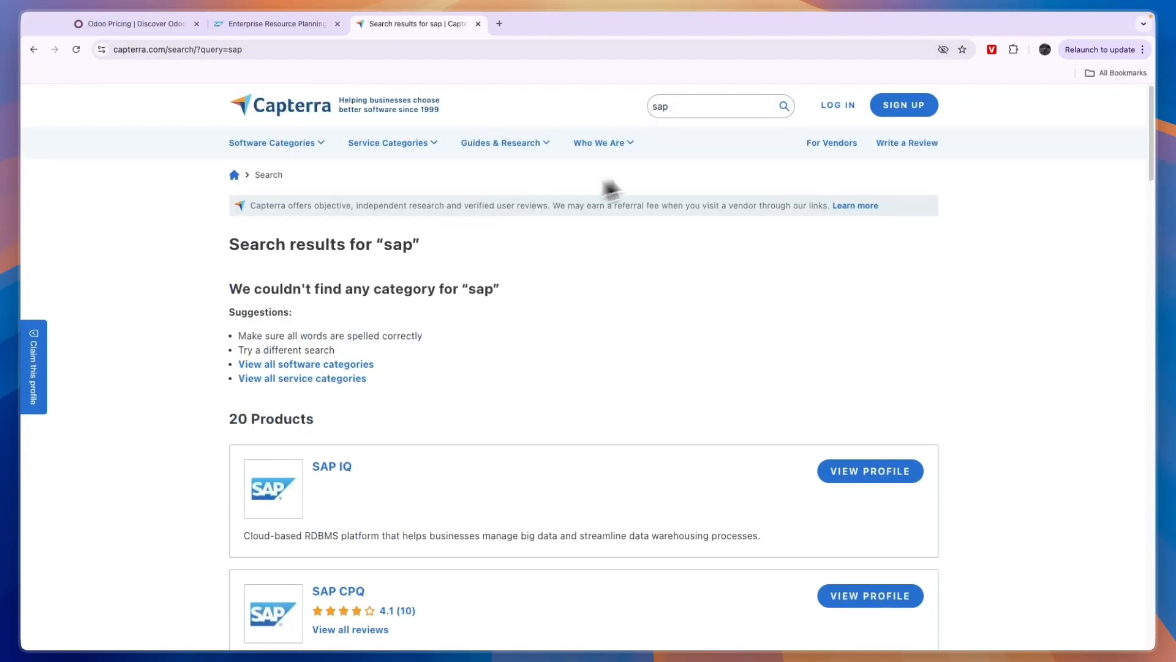
pyautogui.write('odoo')
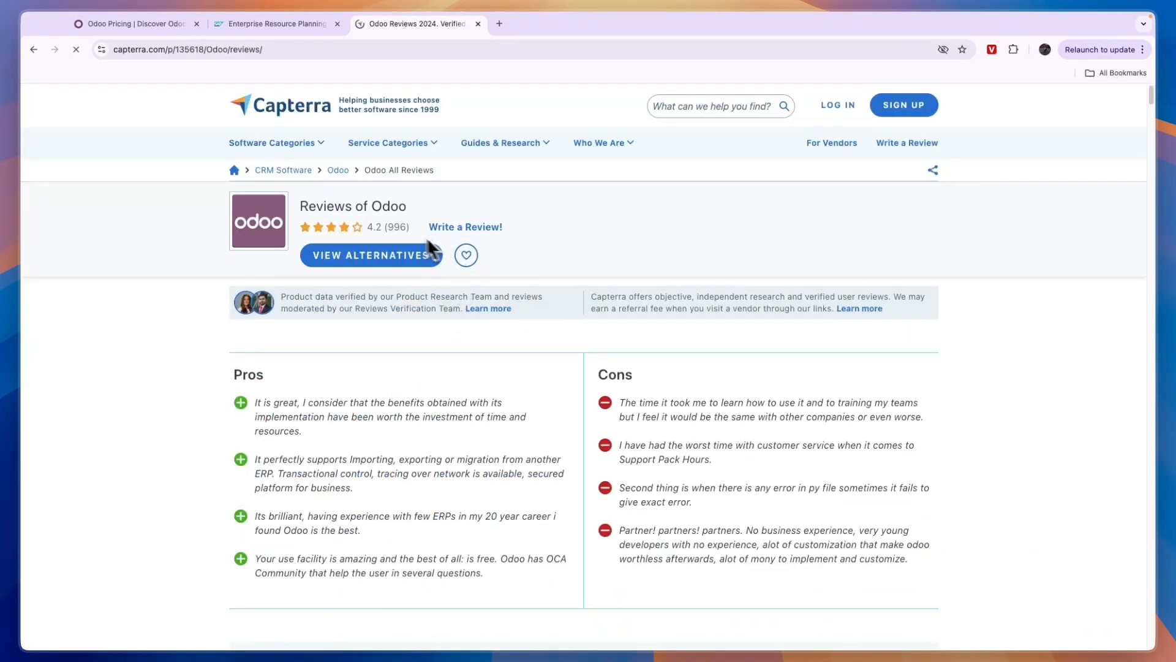
pyautogui.moveTo(584, 264)
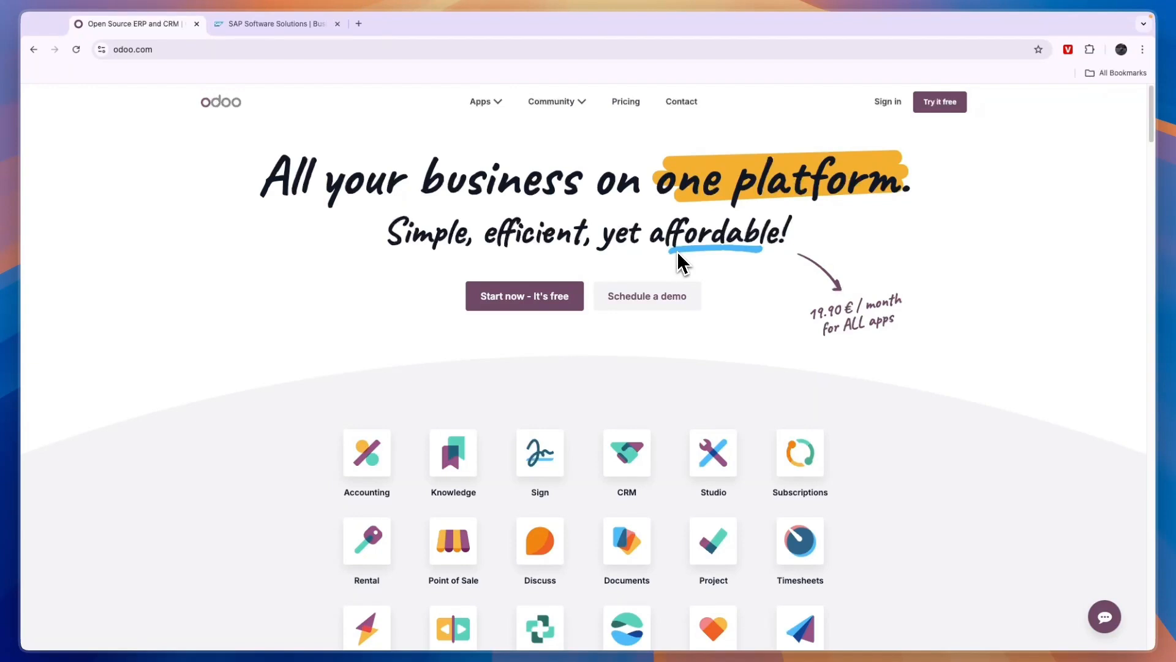
# - Switch from Odoo to the SAP Software Solutions homepage tab
pyautogui.click(275, 24)
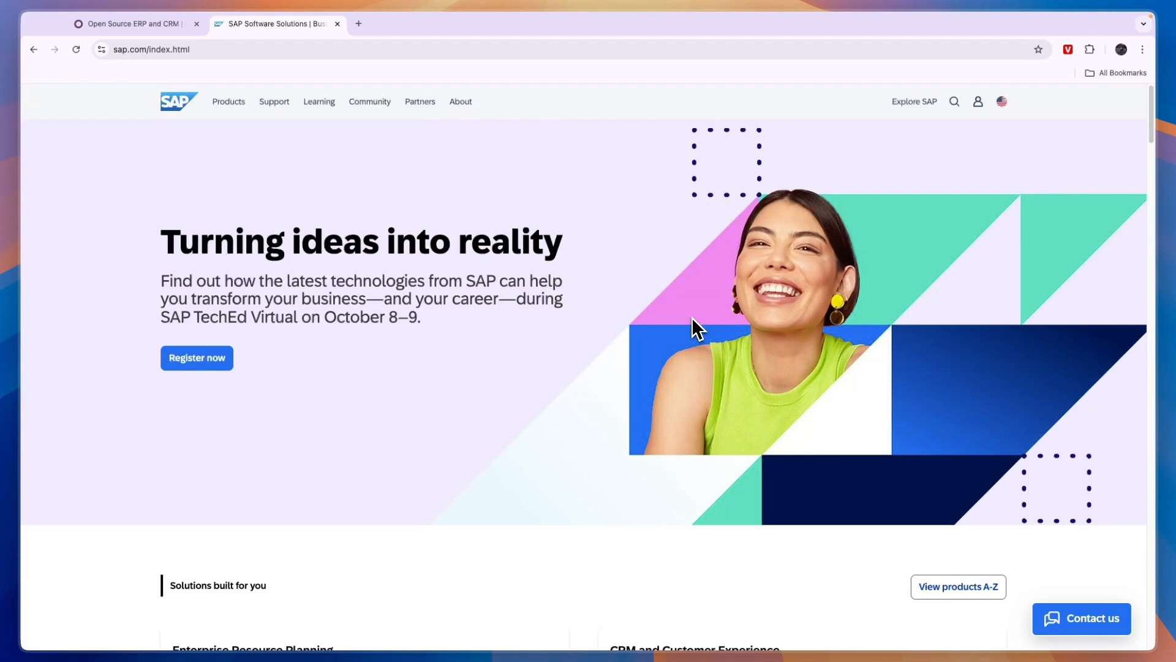
pyautogui.moveTo(690, 338)
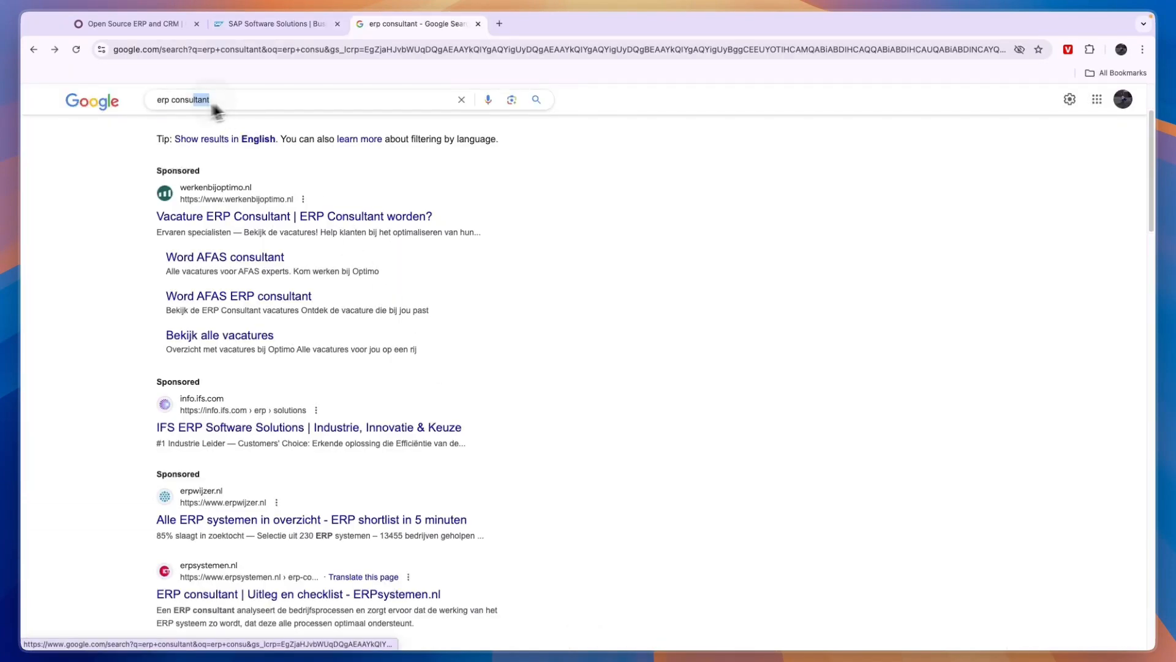
# - Scroll through the 'erp consultant' Google results, then return to the SAP homepage tab
pyautogui.scroll(-3)
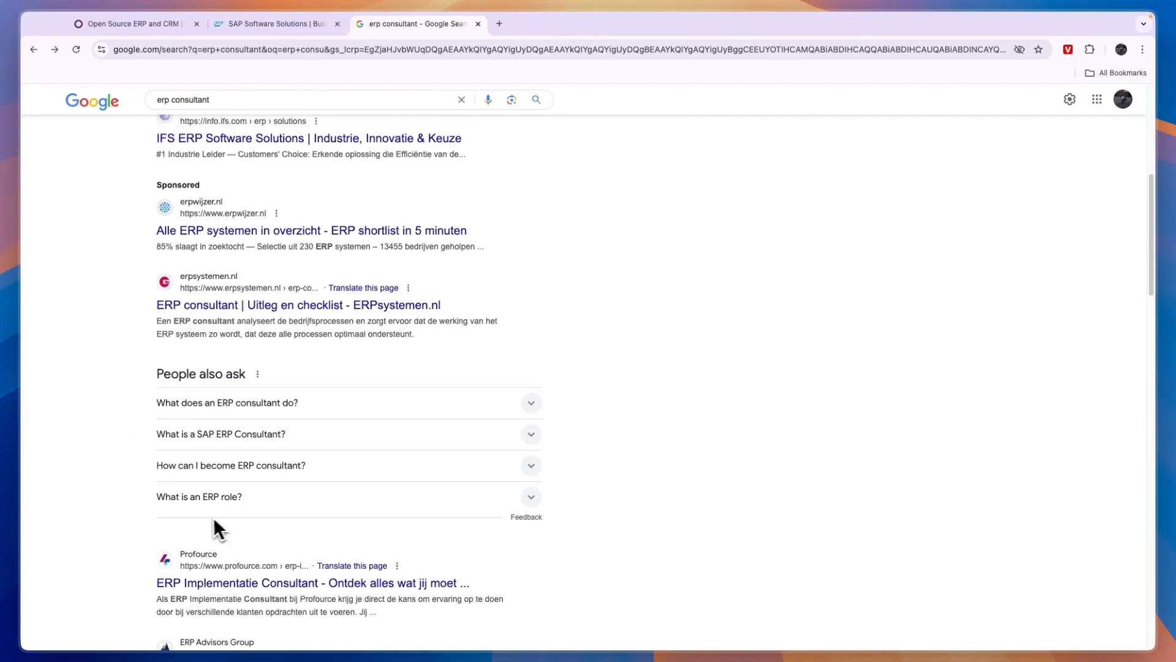
pyautogui.scroll(-3)
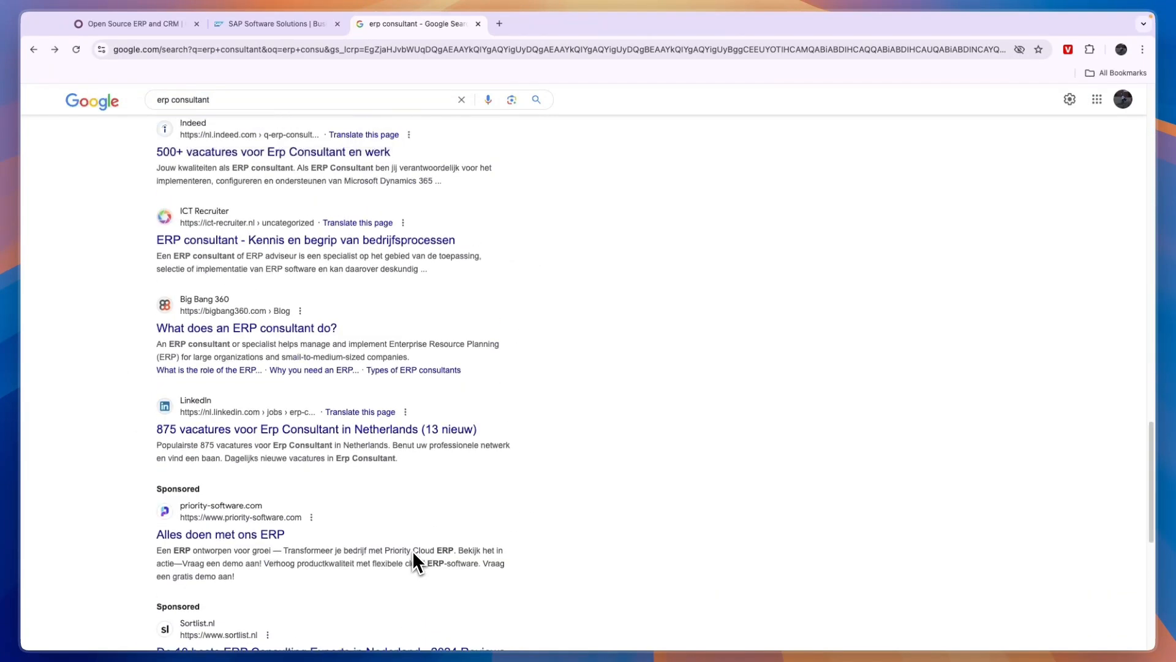
pyautogui.scroll(3)
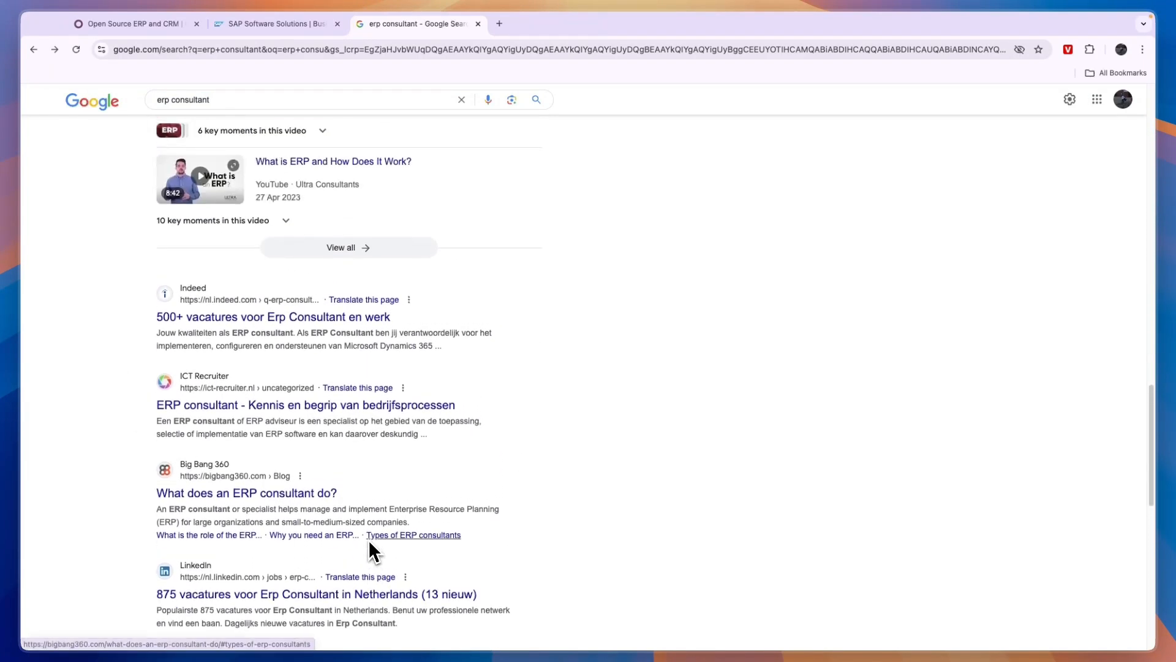
pyautogui.scroll(3)
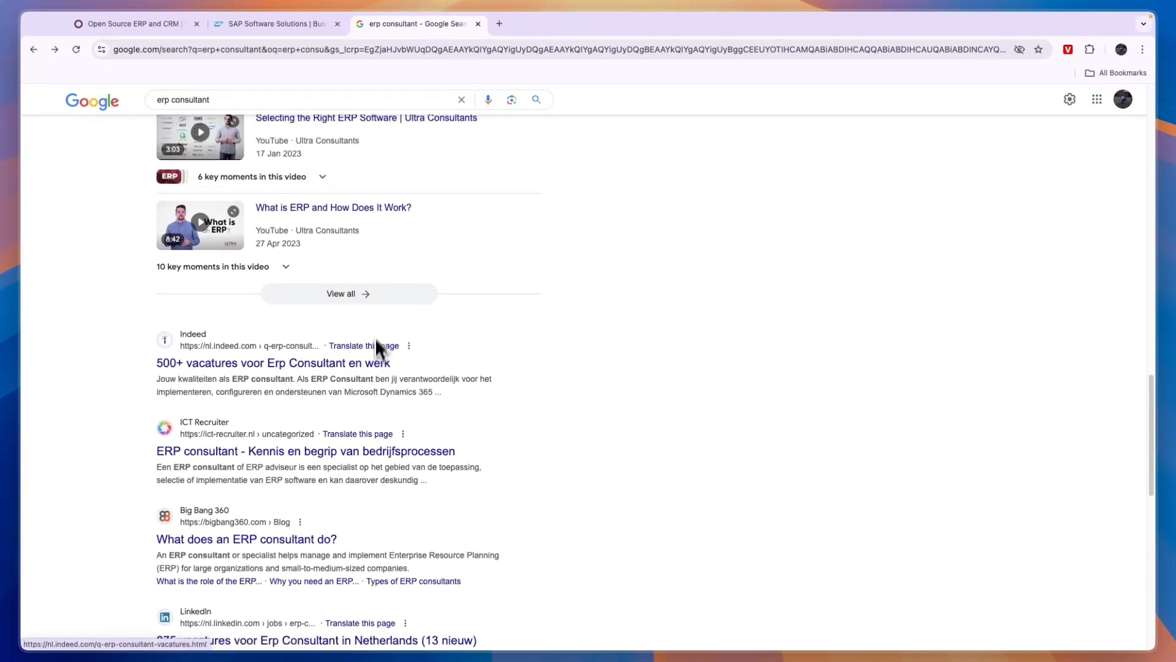
pyautogui.click(276, 24)
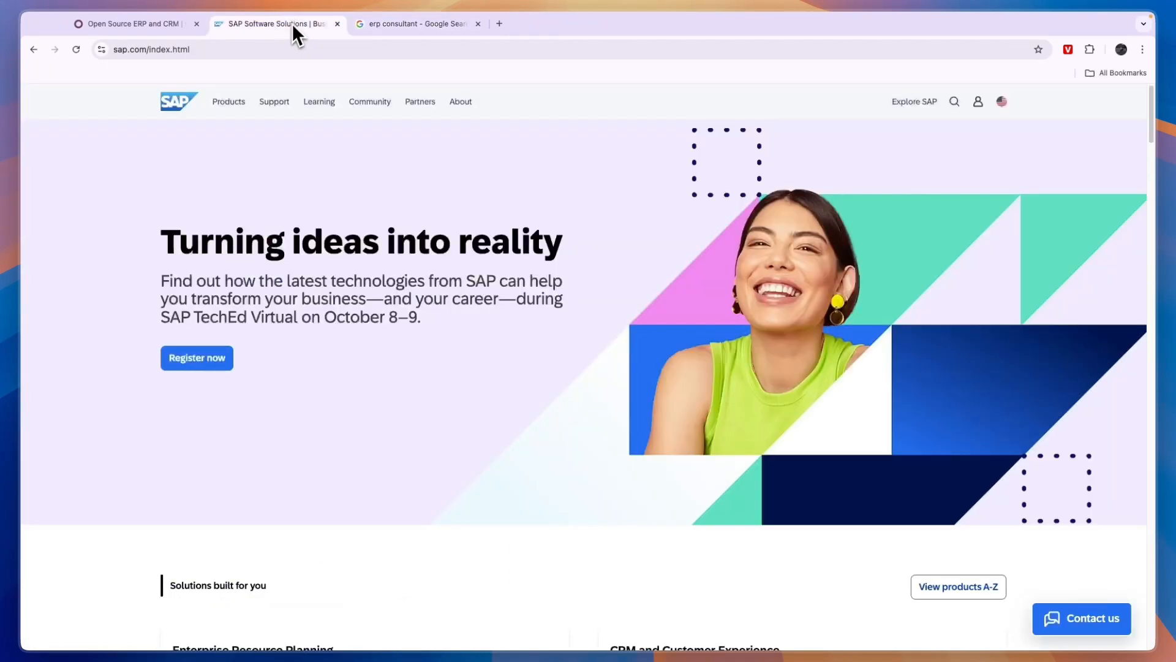
pyautogui.moveTo(313, 141)
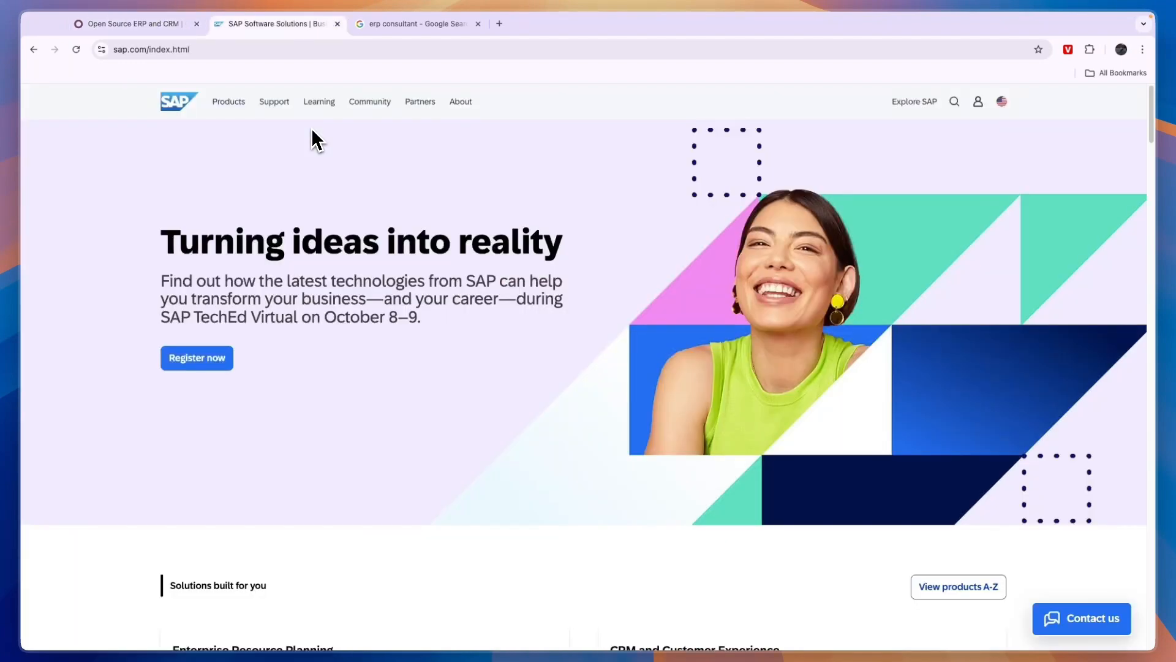
pyautogui.click(131, 23)
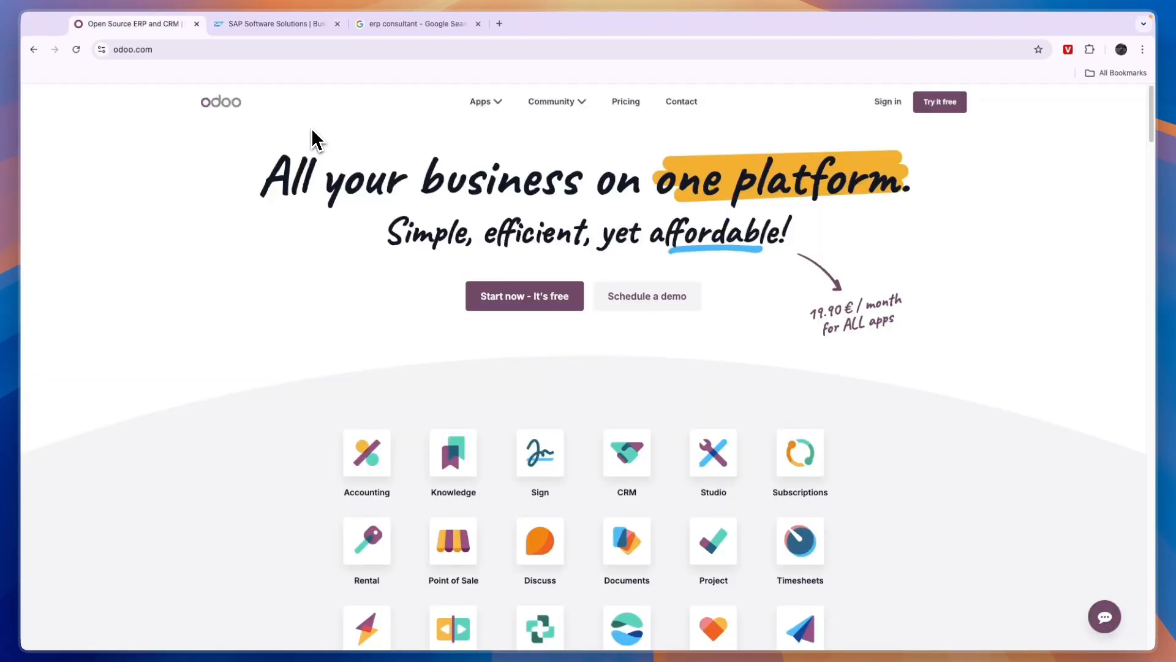
pyautogui.click(275, 23)
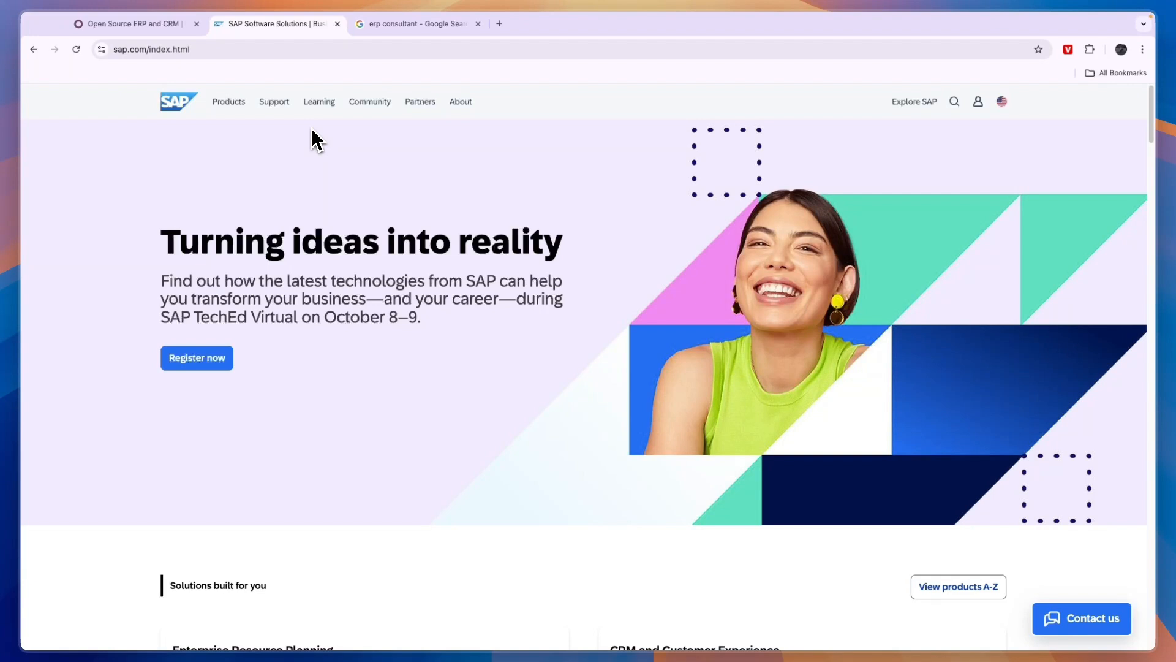